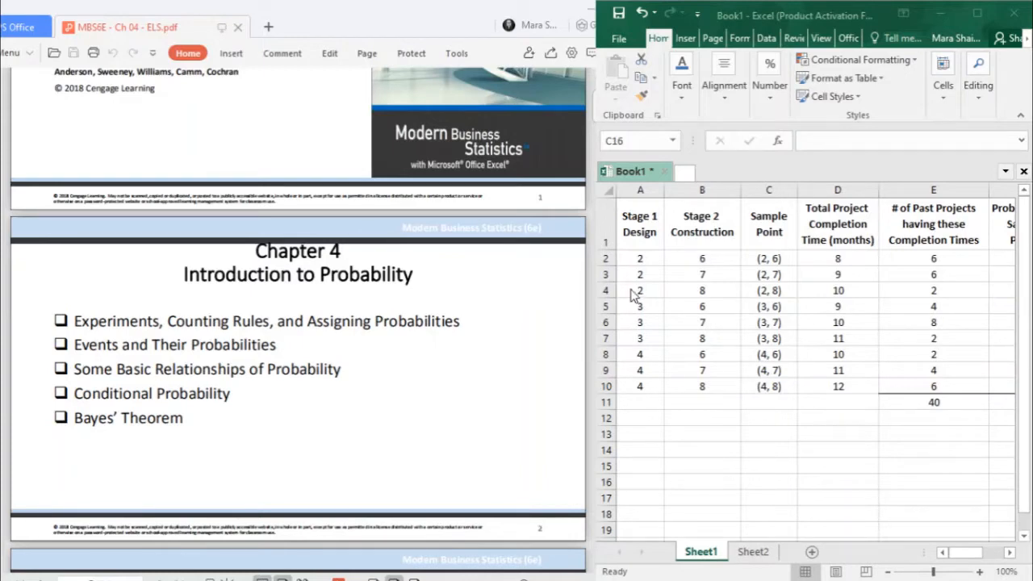
{"action": "scroll", "scroll_direction": "down", "scroll_amount": 3}
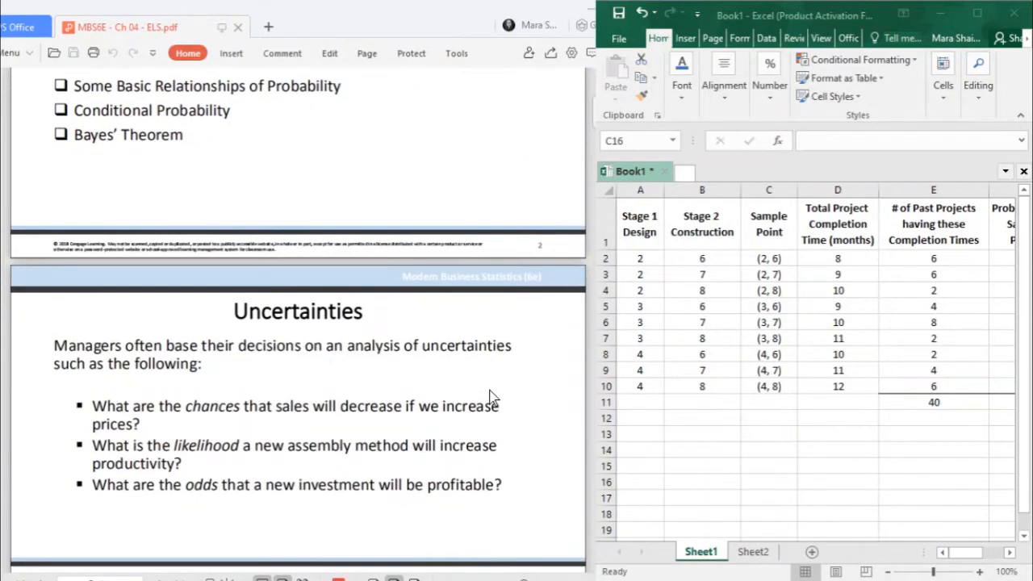
{"action": "scroll", "scroll_direction": "down", "scroll_amount": 3}
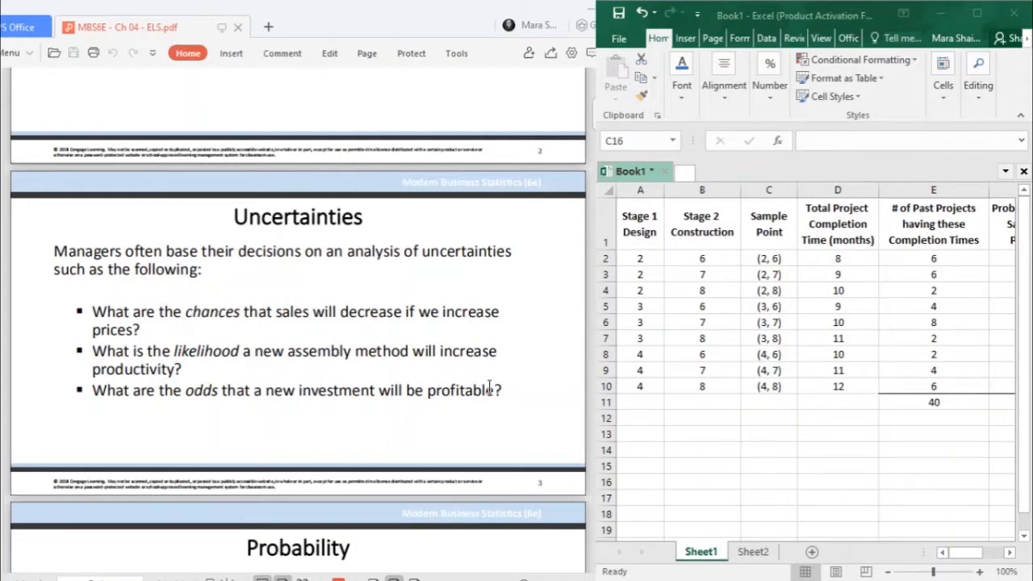
{"action": "mouse_move", "coordinate": [523, 323]}
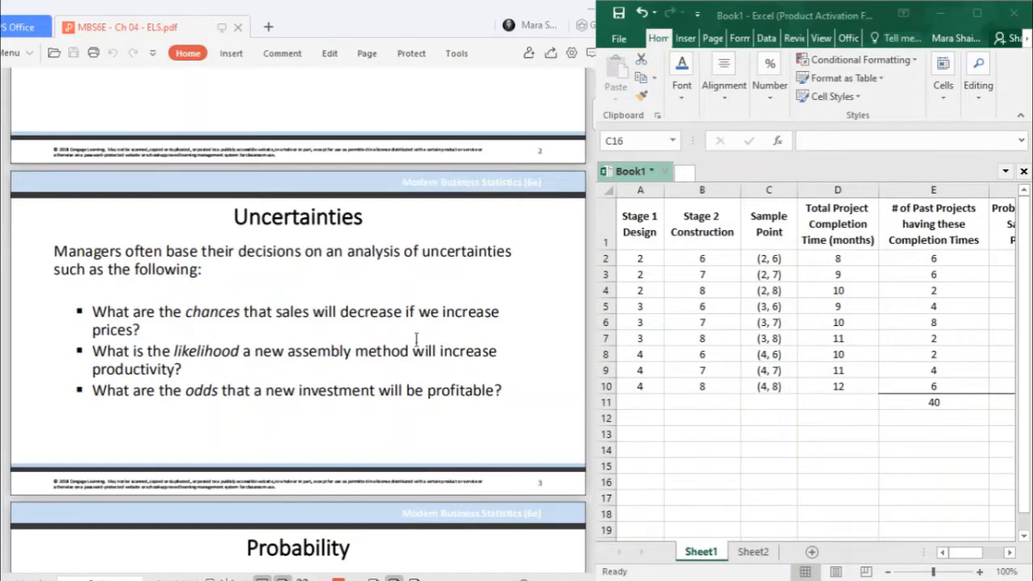
{"action": "scroll", "scroll_direction": "down", "scroll_amount": 3}
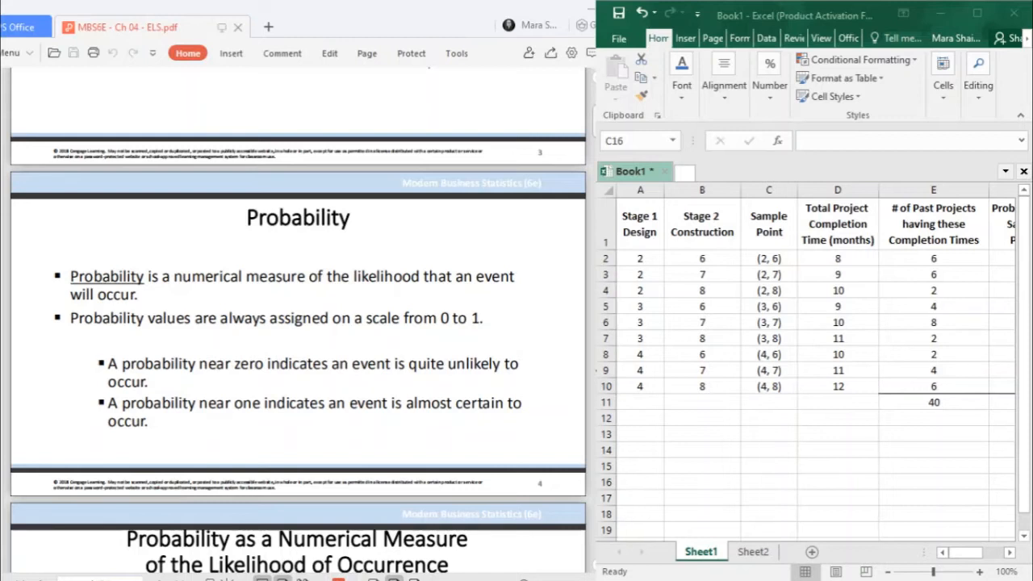
{"action": "mouse_move", "coordinate": [561, 372]}
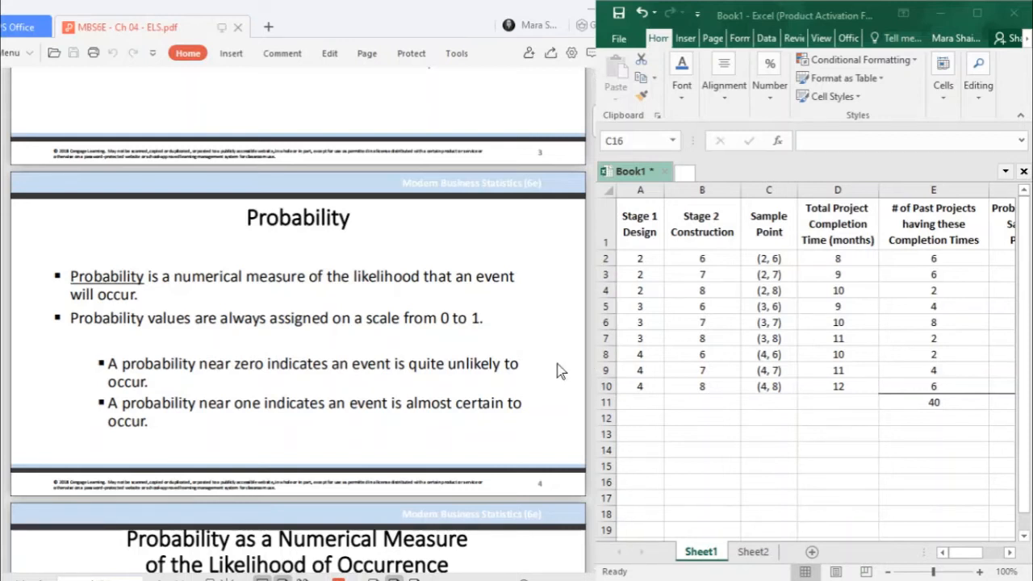
{"action": "scroll", "scroll_direction": "down", "scroll_amount": 3}
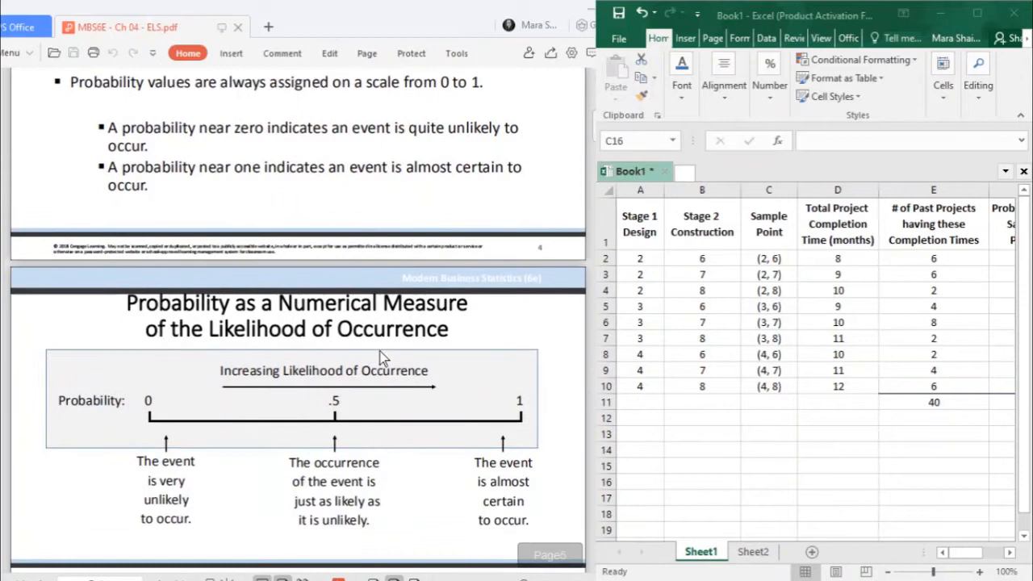
{"action": "scroll", "scroll_direction": "down", "scroll_amount": 3}
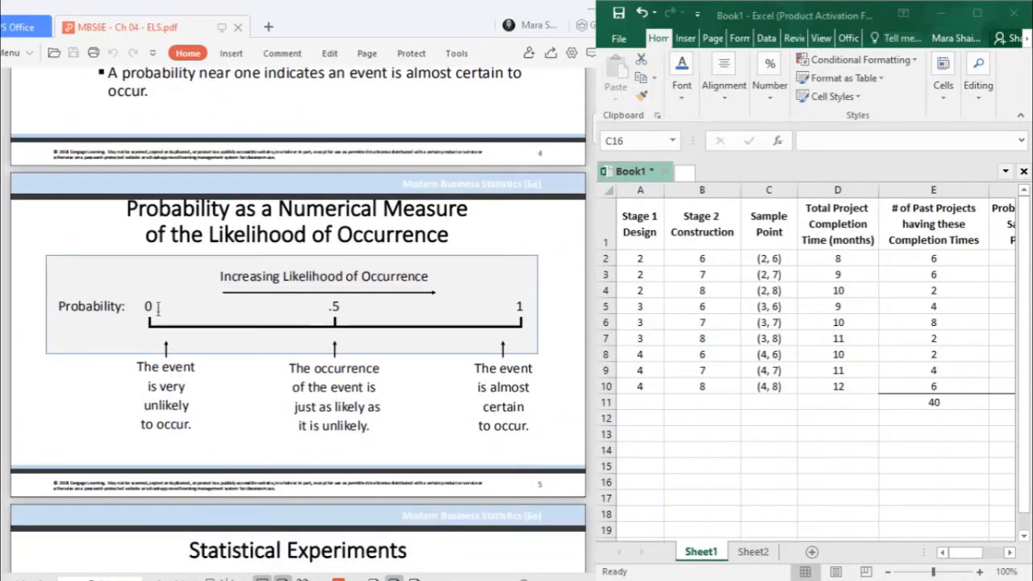
{"action": "mouse_move", "coordinate": [257, 358]}
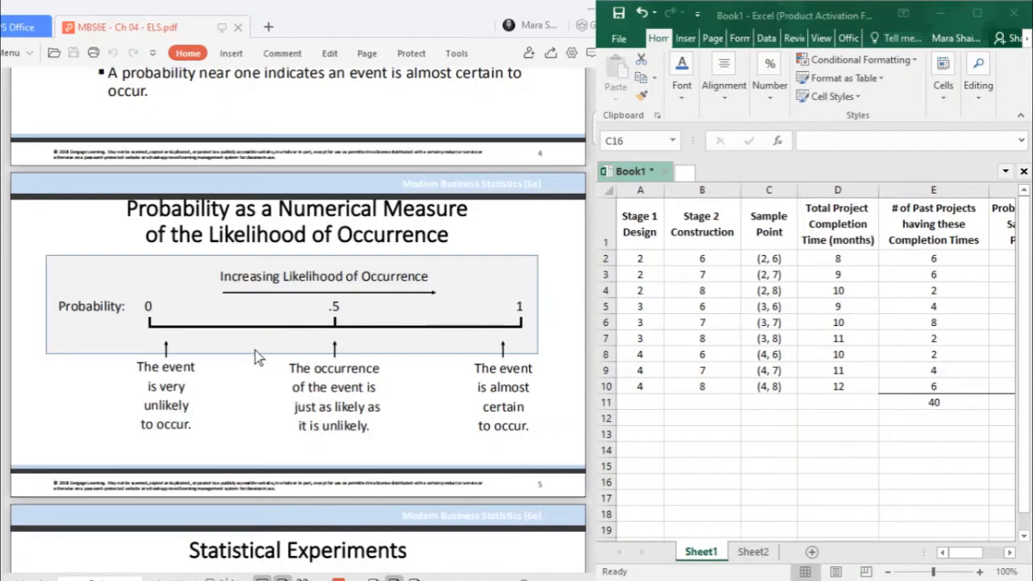
{"action": "mouse_move", "coordinate": [149, 357]}
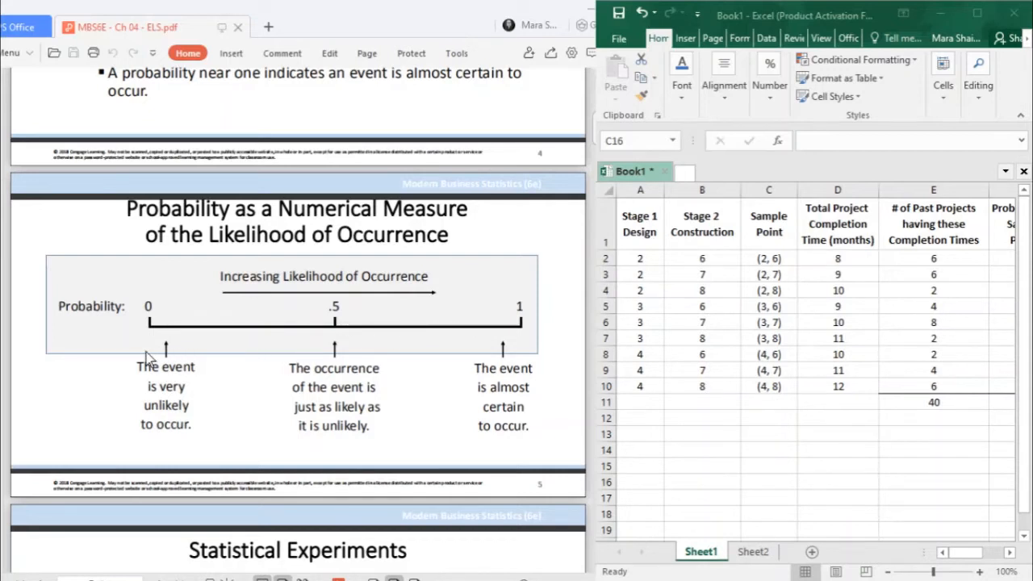
{"action": "mouse_move", "coordinate": [307, 345]}
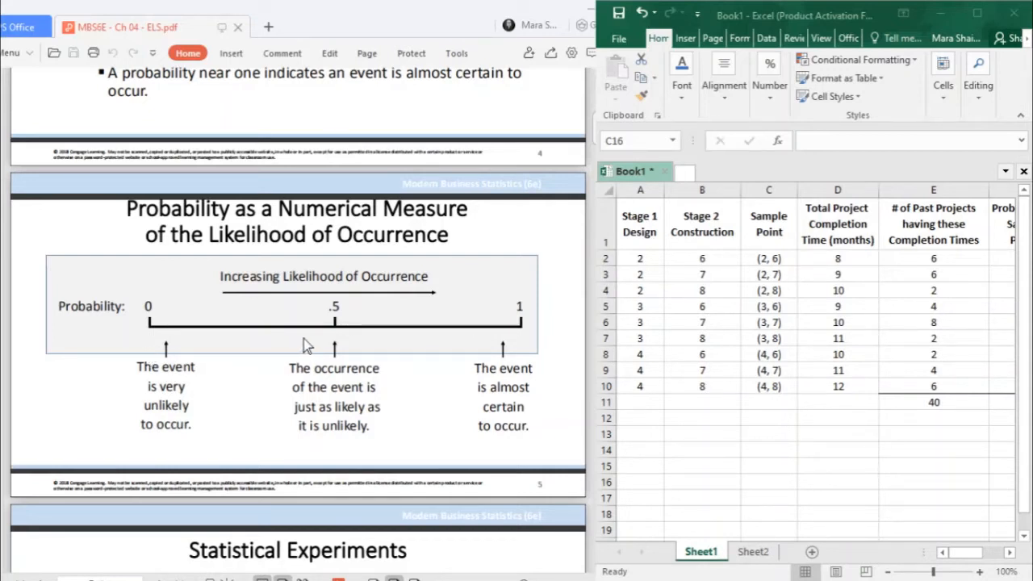
{"action": "mouse_move", "coordinate": [496, 390]}
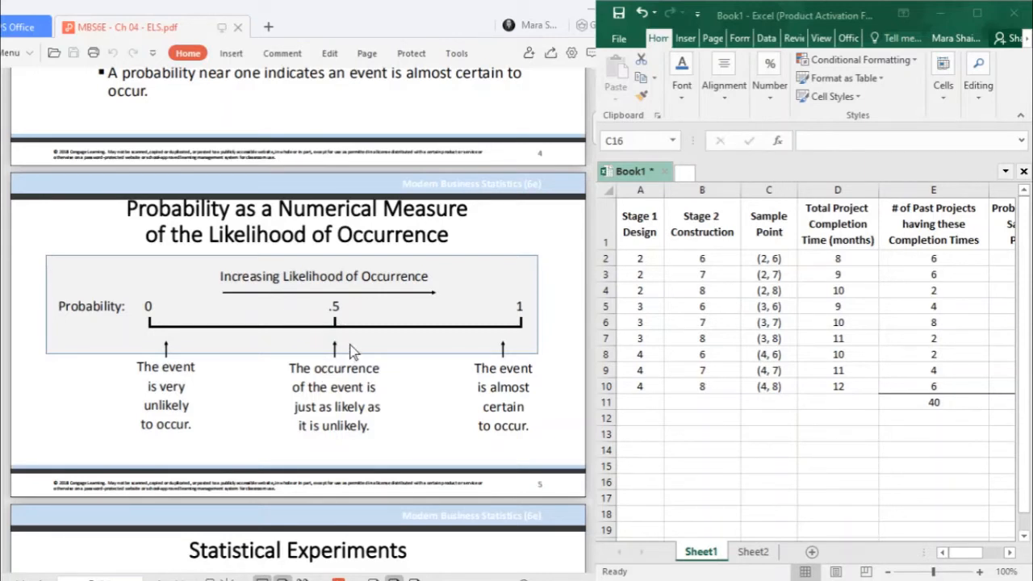
{"action": "scroll", "scroll_direction": "down", "scroll_amount": 3}
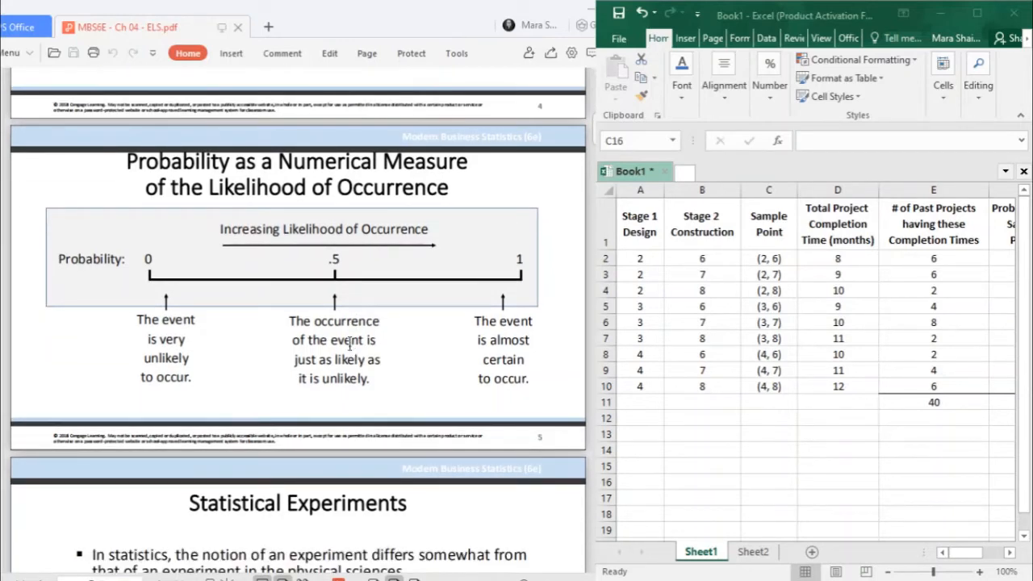
{"action": "scroll", "scroll_direction": "down", "scroll_amount": 3}
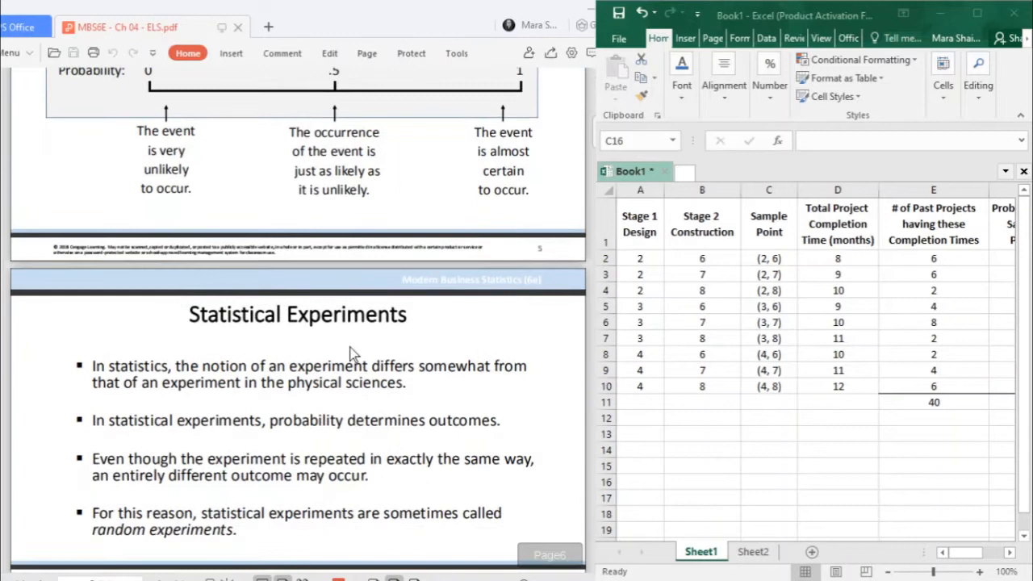
{"action": "scroll", "scroll_direction": "down", "scroll_amount": 3}
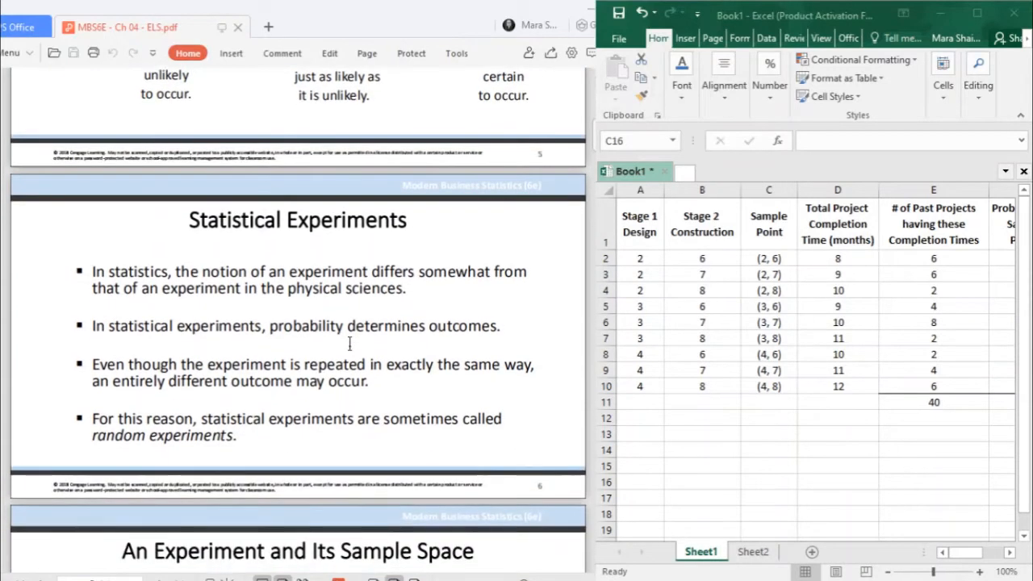
{"action": "mouse_move", "coordinate": [537, 355]}
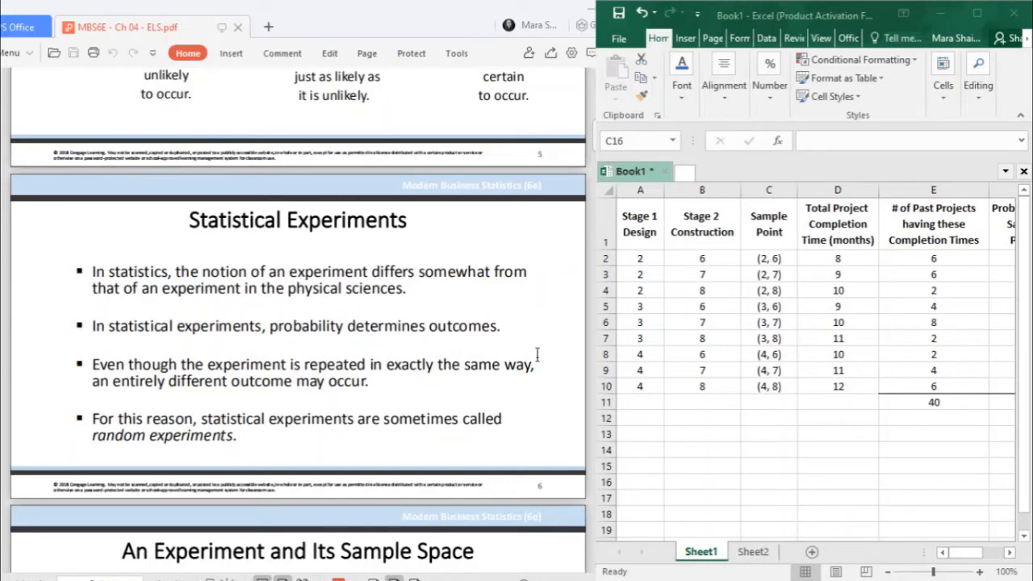
{"action": "mouse_move", "coordinate": [507, 305]}
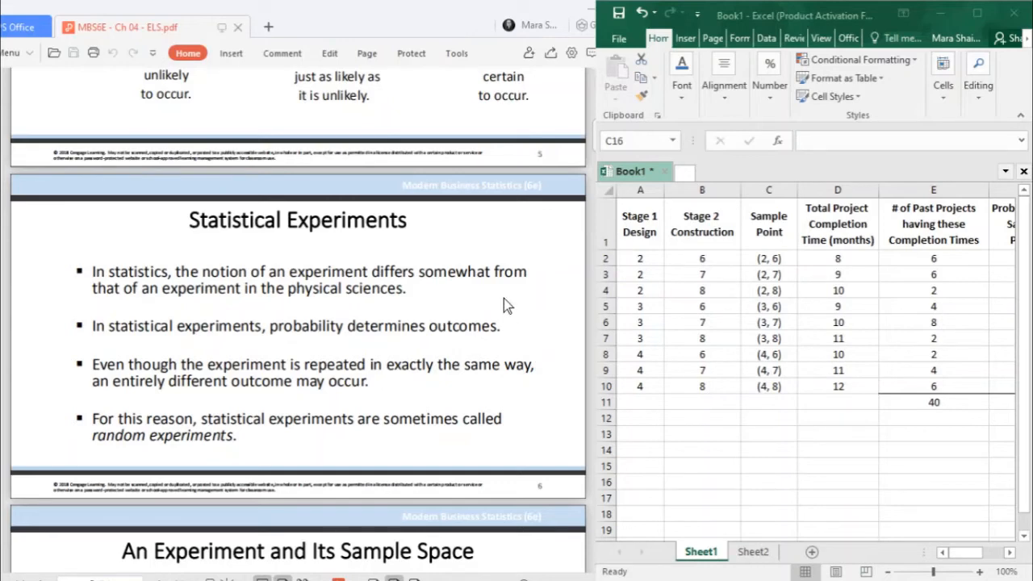
{"action": "scroll", "scroll_direction": "down", "scroll_amount": 3}
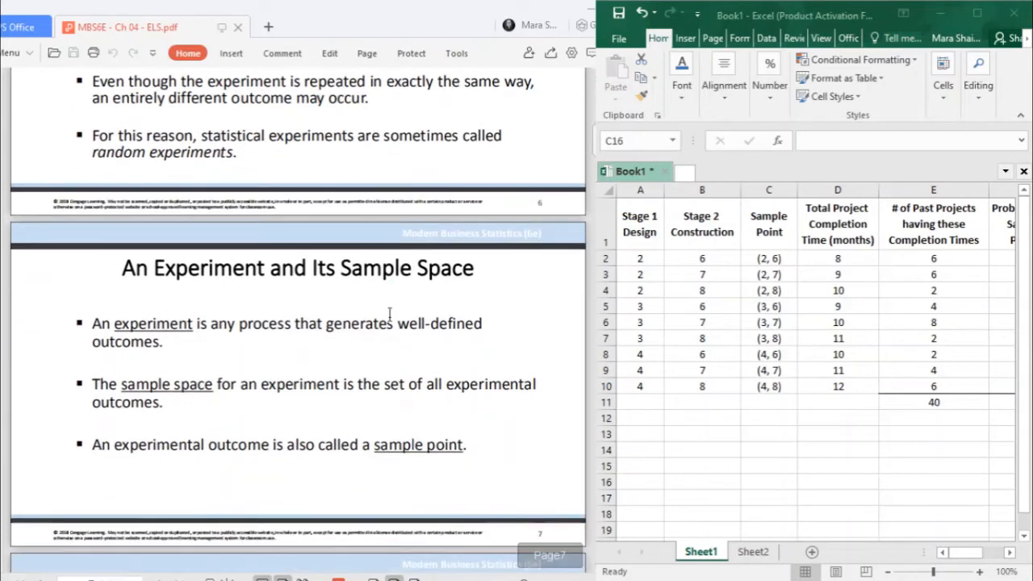
{"action": "mouse_move", "coordinate": [544, 337]}
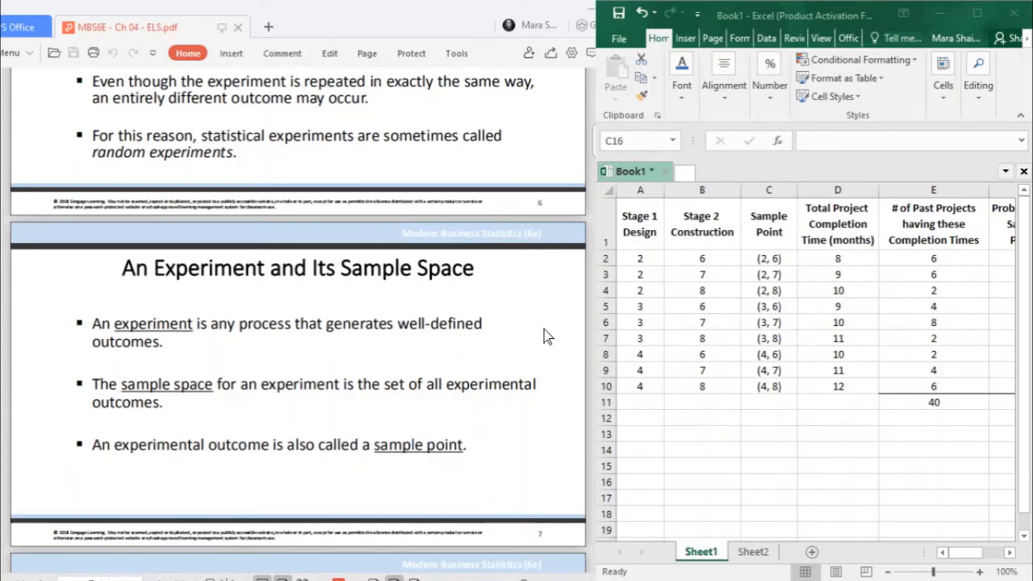
{"action": "scroll", "scroll_direction": "down", "scroll_amount": 3}
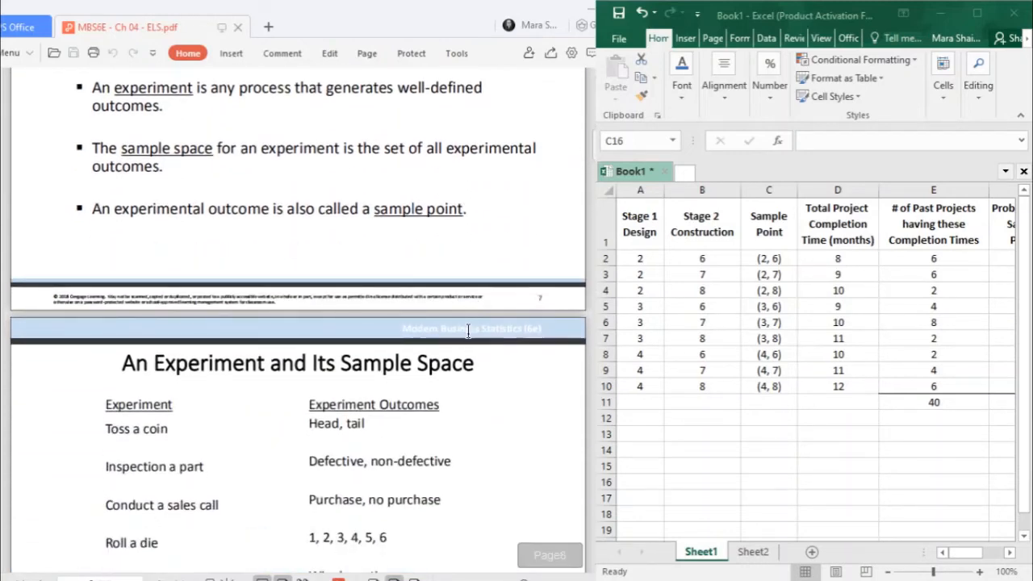
{"action": "scroll", "scroll_direction": "down", "scroll_amount": 3}
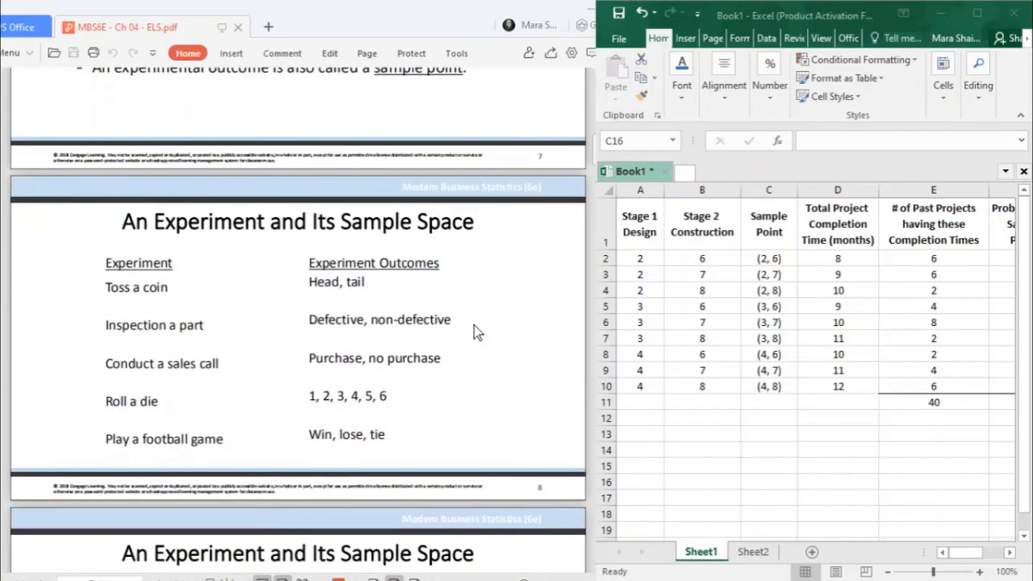
{"action": "scroll", "scroll_direction": "down", "scroll_amount": 3}
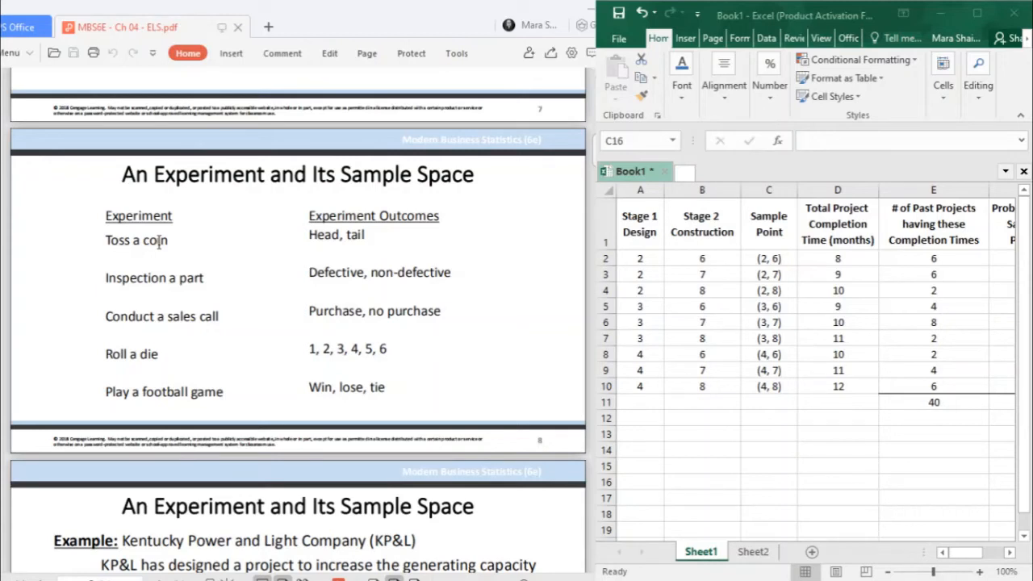
{"action": "mouse_move", "coordinate": [190, 235]}
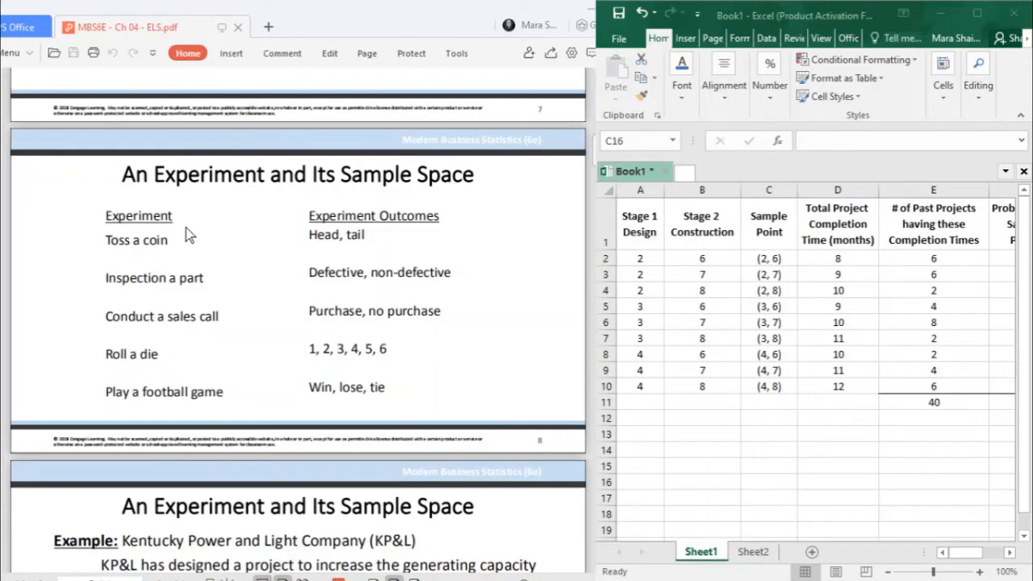
{"action": "mouse_move", "coordinate": [157, 271]}
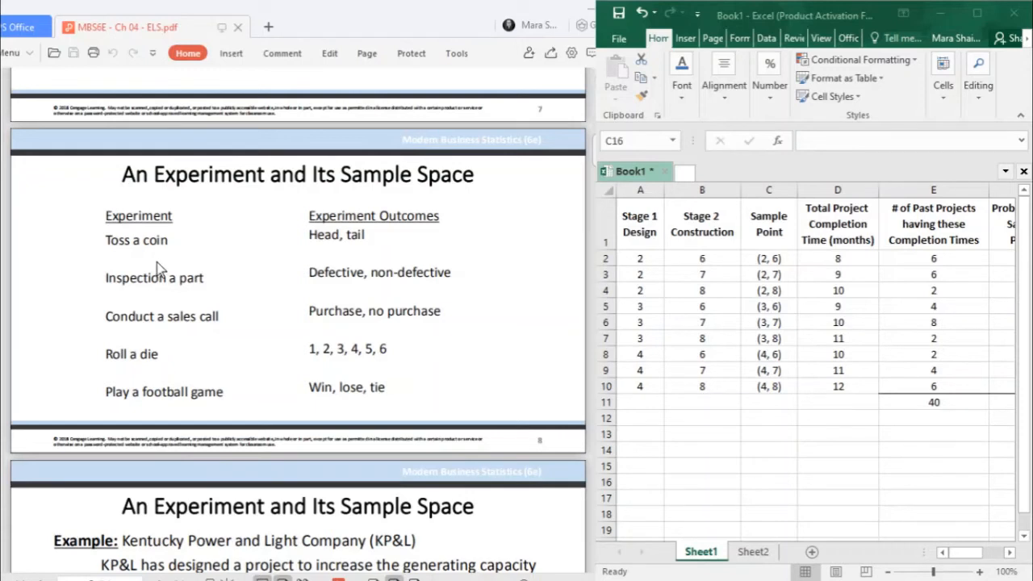
{"action": "mouse_move", "coordinate": [160, 267]}
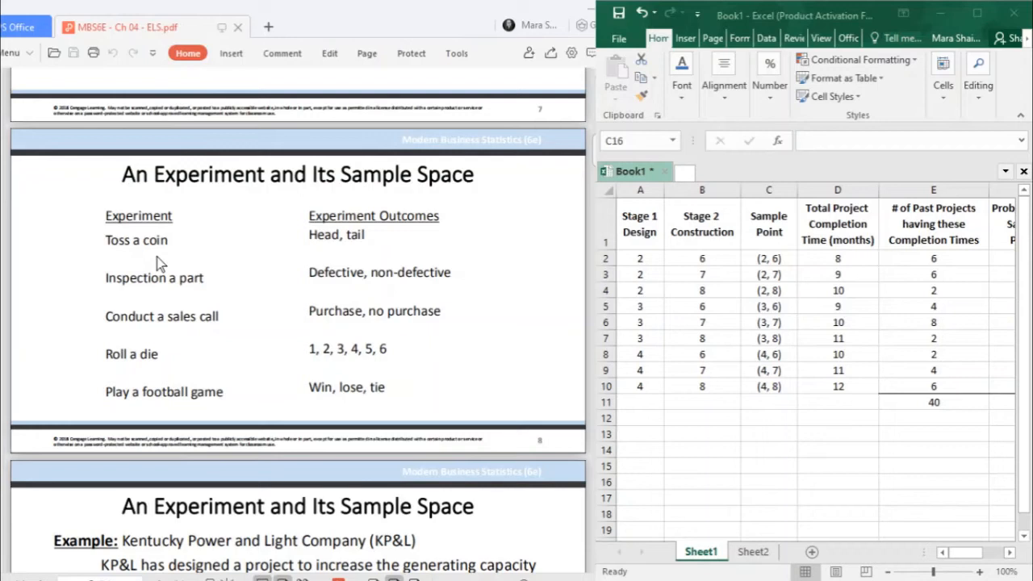
{"action": "mouse_move", "coordinate": [370, 268]}
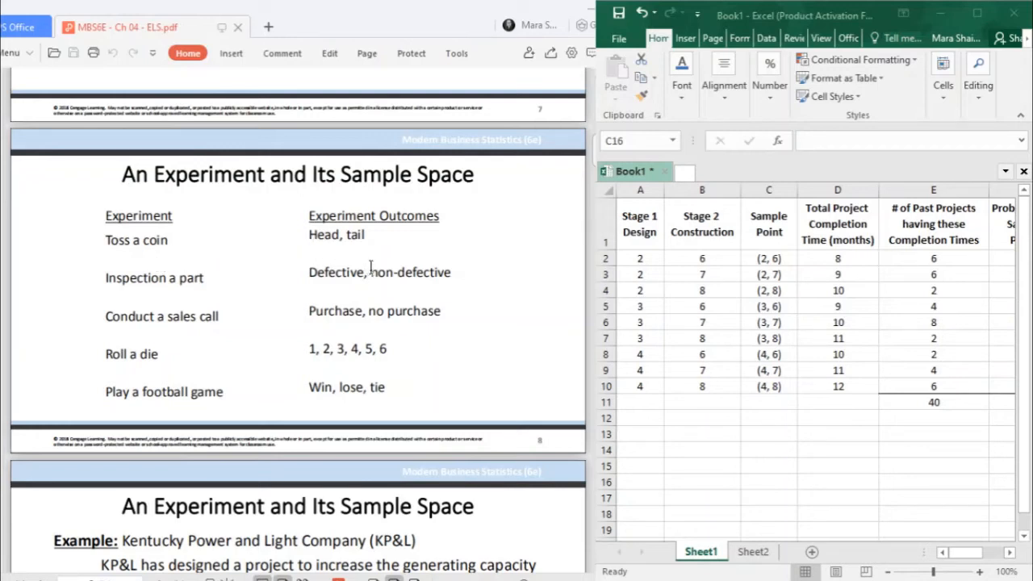
{"action": "mouse_move", "coordinate": [348, 244]}
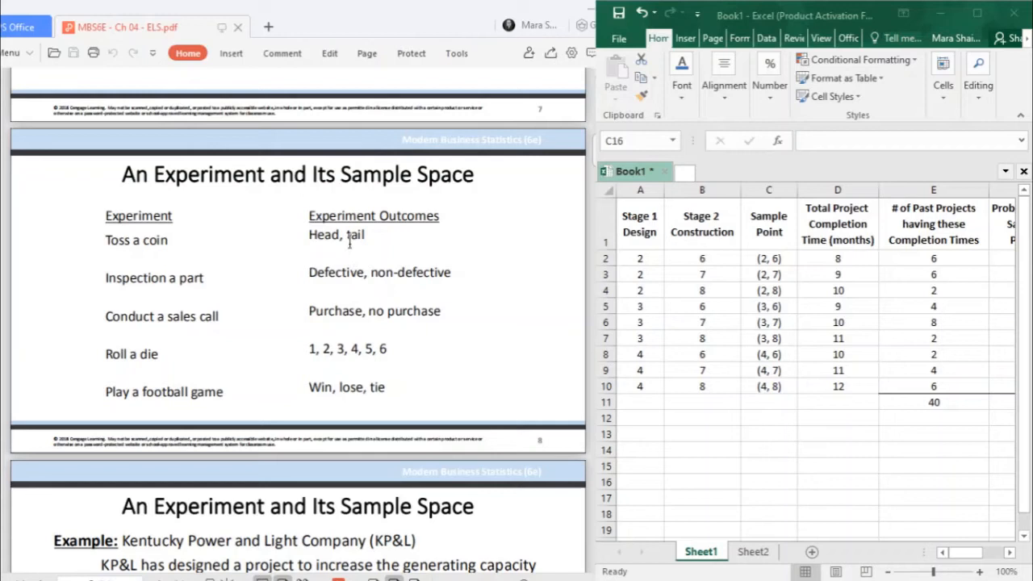
{"action": "mouse_move", "coordinate": [364, 254]}
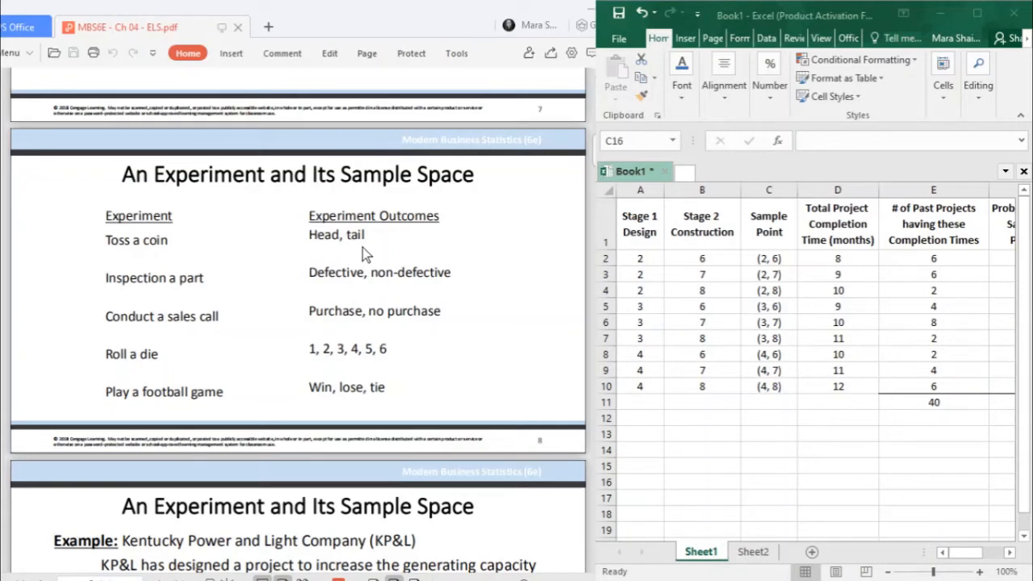
{"action": "mouse_move", "coordinate": [390, 254]}
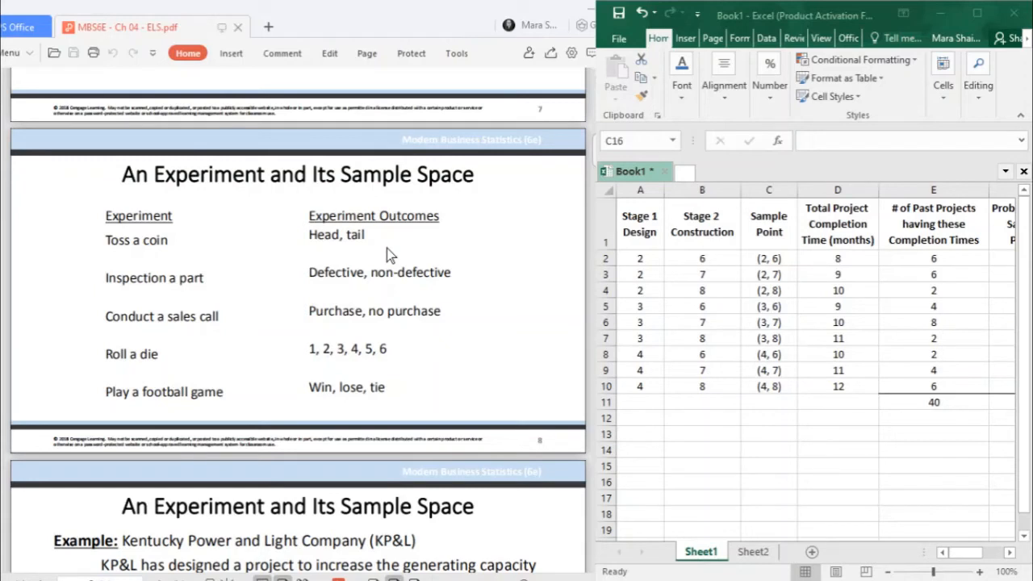
{"action": "mouse_move", "coordinate": [394, 252]}
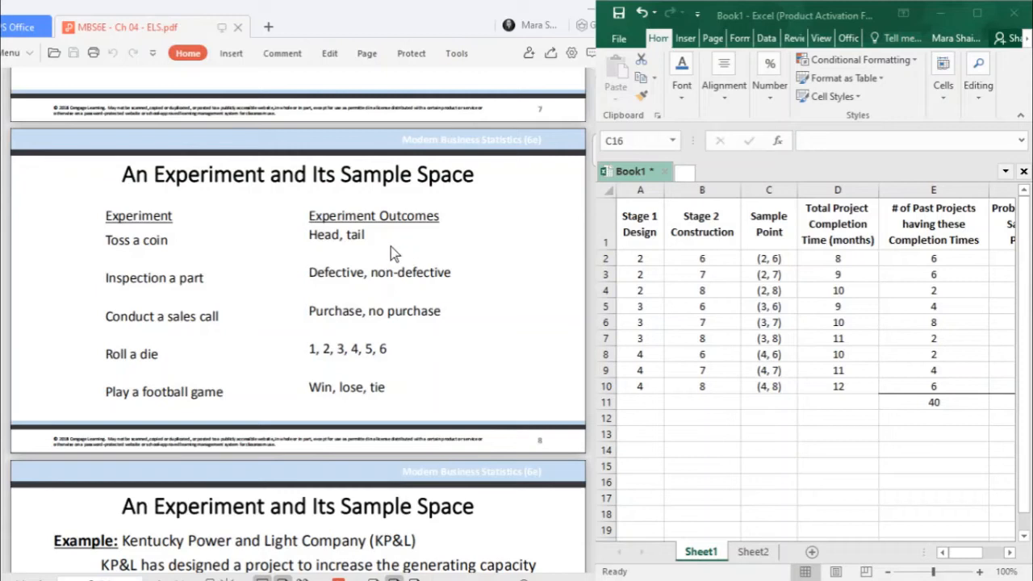
{"action": "mouse_move", "coordinate": [338, 262]}
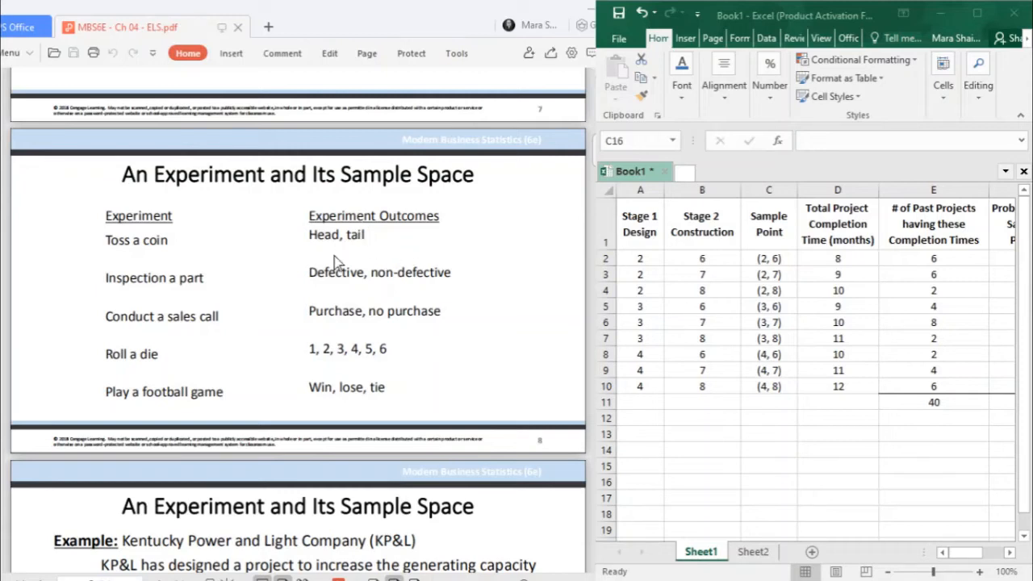
{"action": "mouse_move", "coordinate": [322, 264]}
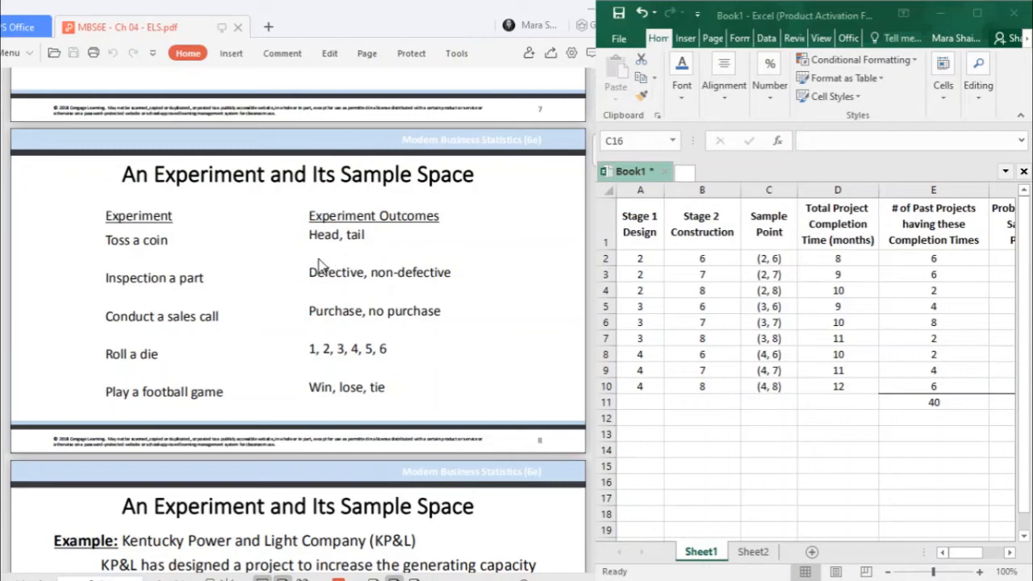
{"action": "mouse_move", "coordinate": [339, 239]}
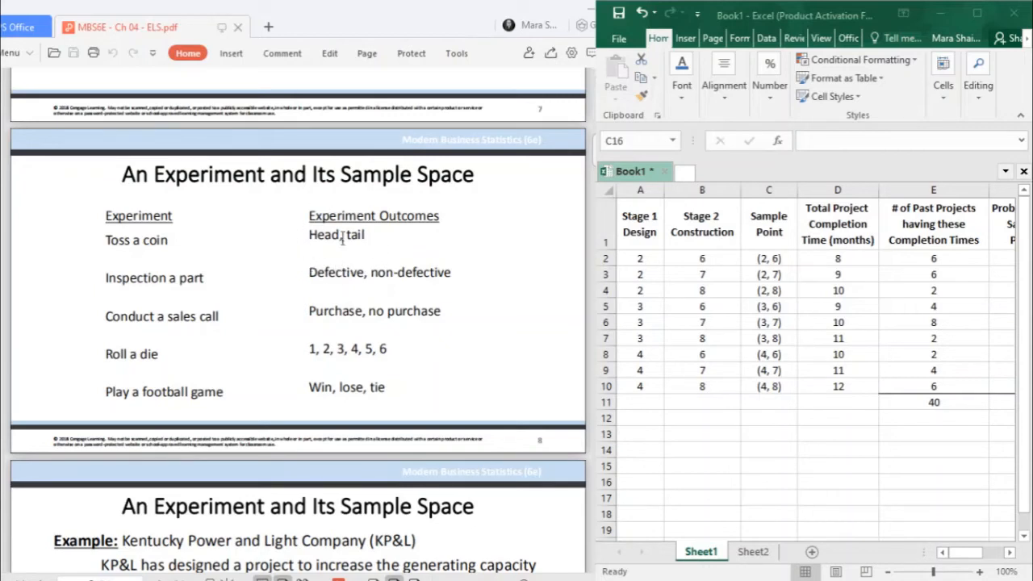
{"action": "mouse_move", "coordinate": [367, 265]}
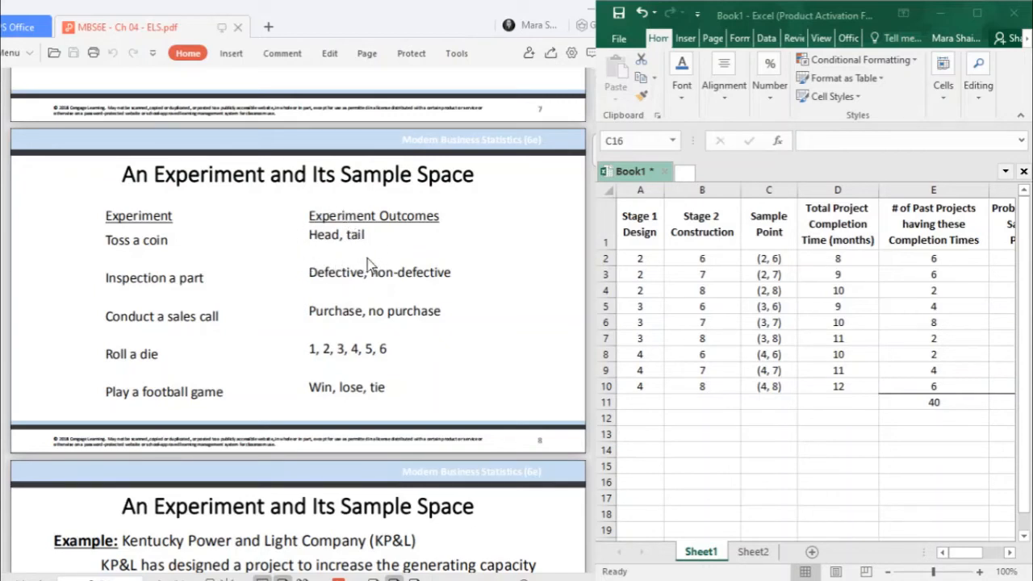
{"action": "mouse_move", "coordinate": [412, 251]}
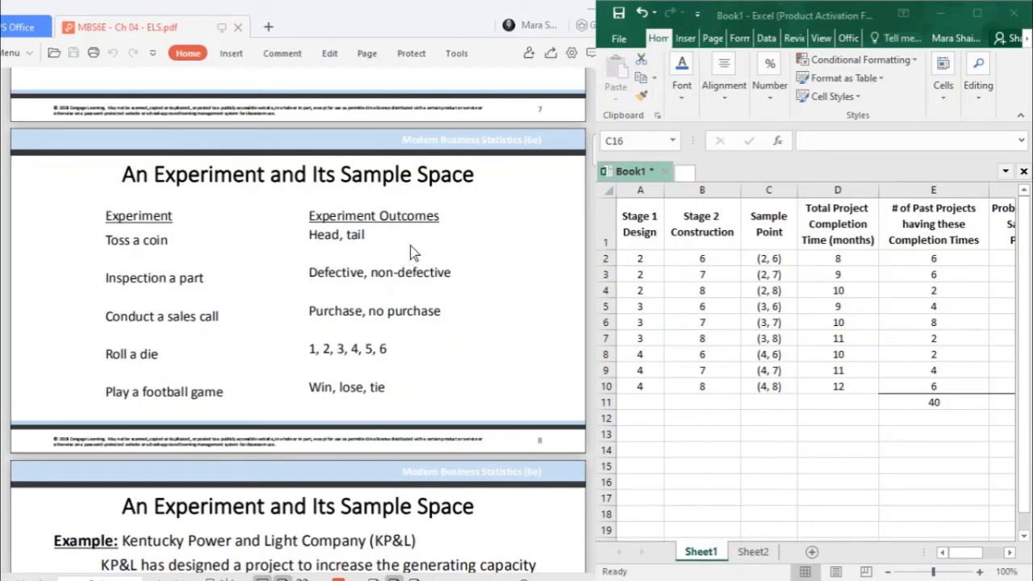
{"action": "mouse_move", "coordinate": [202, 251]}
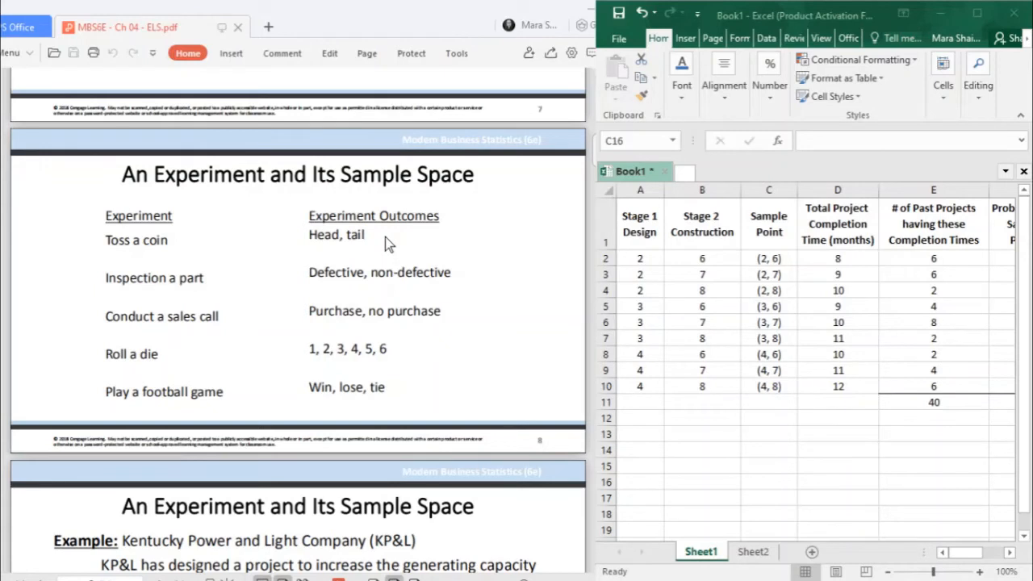
{"action": "mouse_move", "coordinate": [387, 250]}
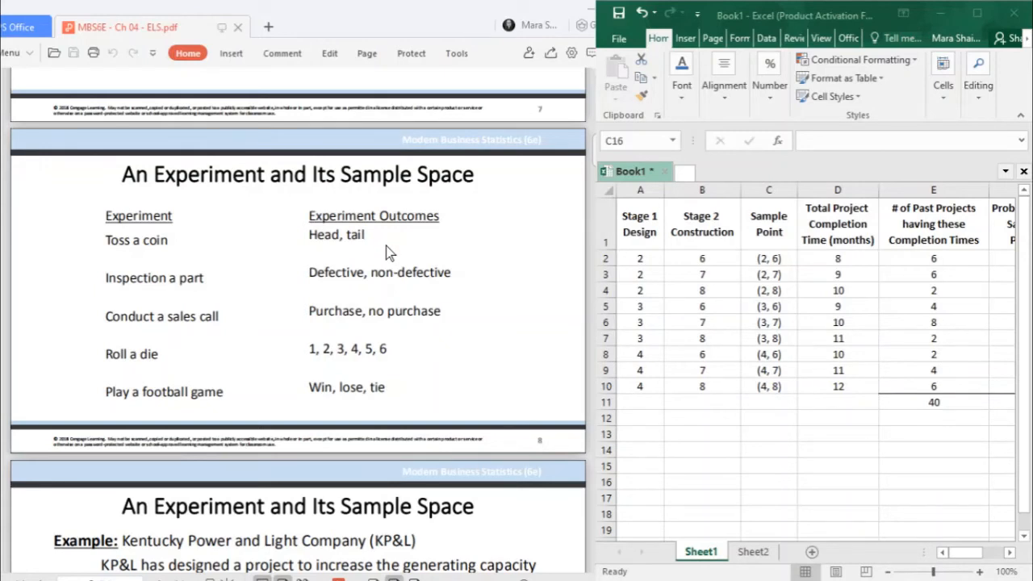
{"action": "mouse_move", "coordinate": [327, 234]}
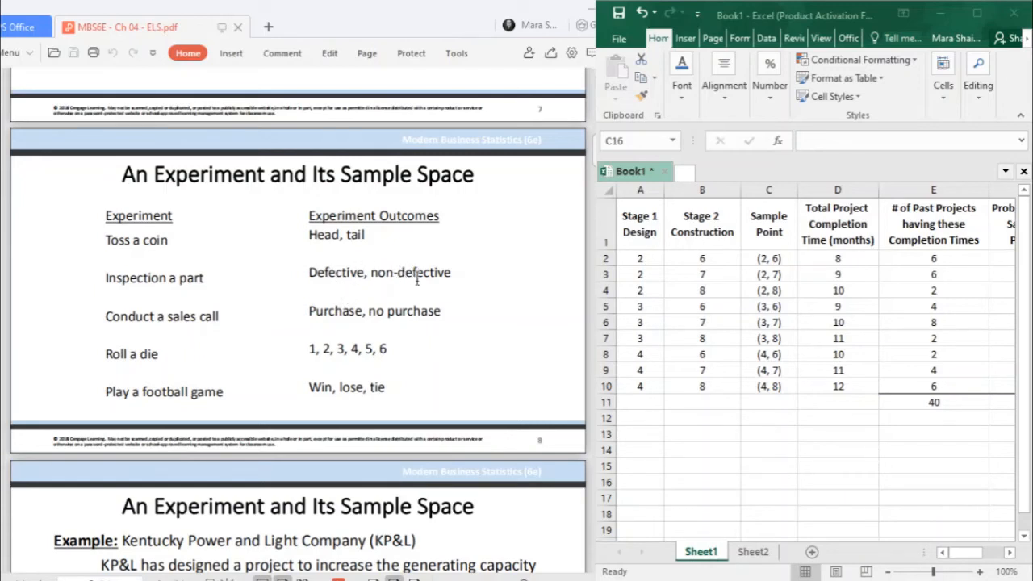
{"action": "mouse_move", "coordinate": [194, 337]}
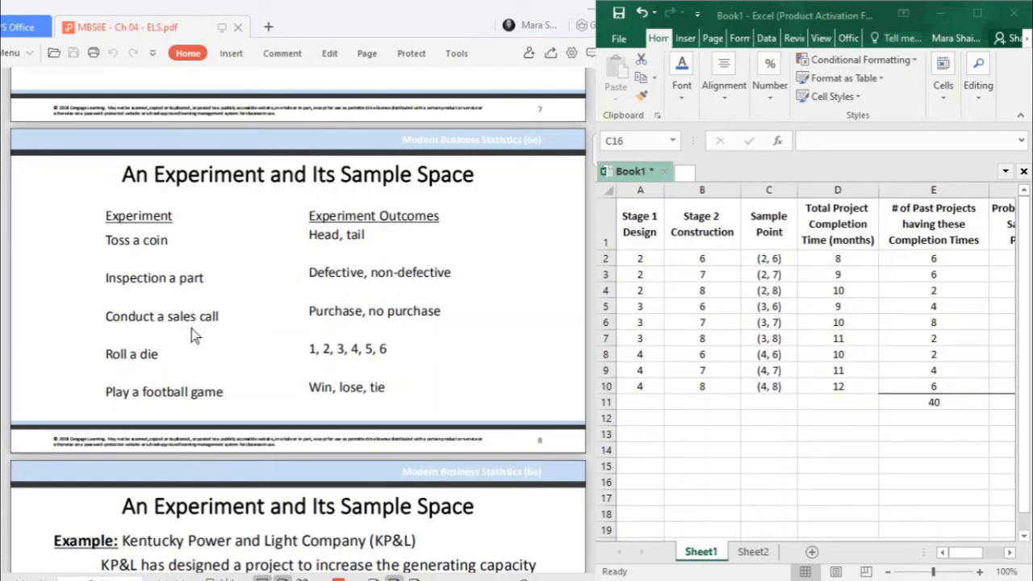
{"action": "mouse_move", "coordinate": [355, 316]}
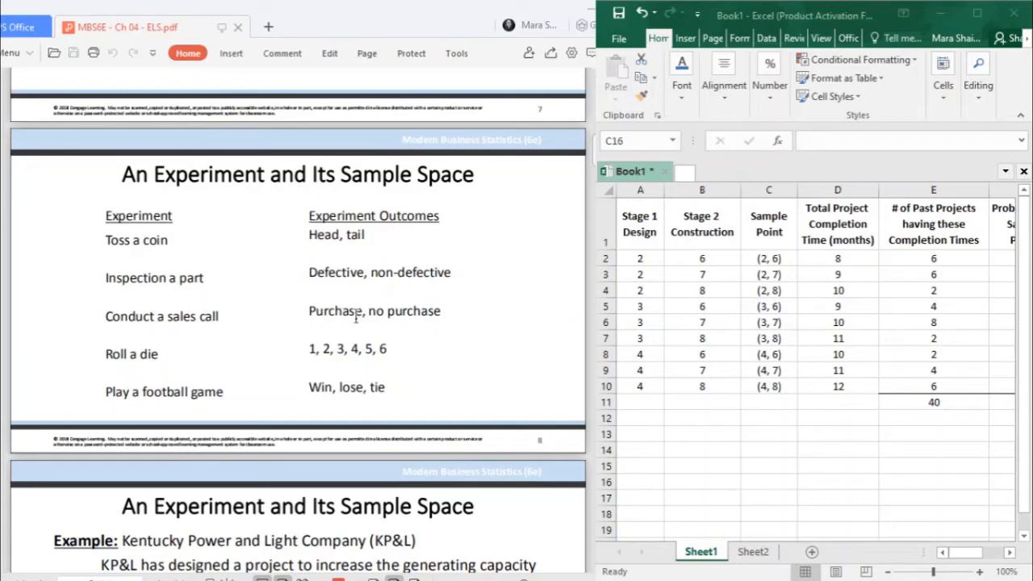
{"action": "mouse_move", "coordinate": [148, 357]}
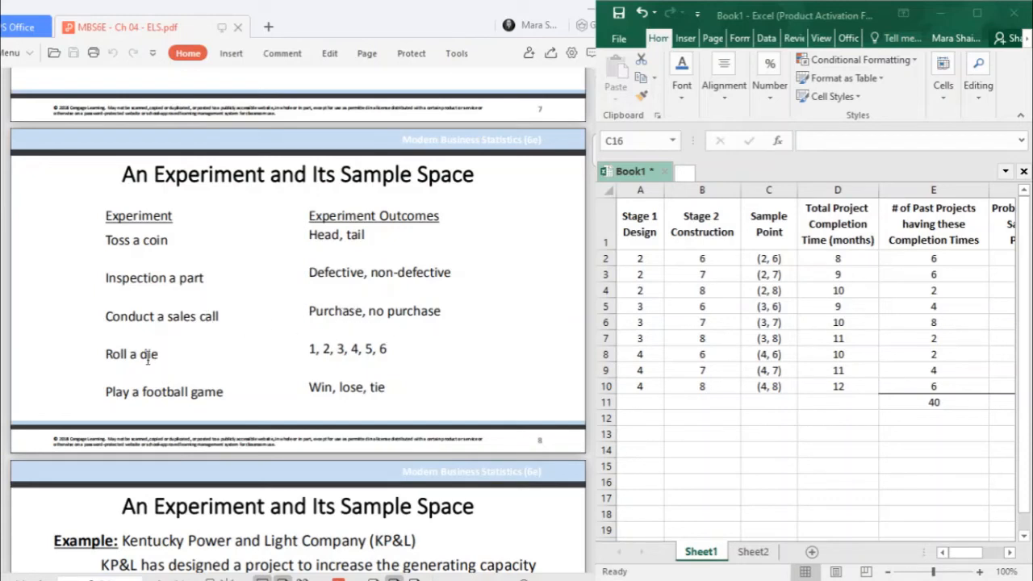
{"action": "mouse_move", "coordinate": [181, 348]}
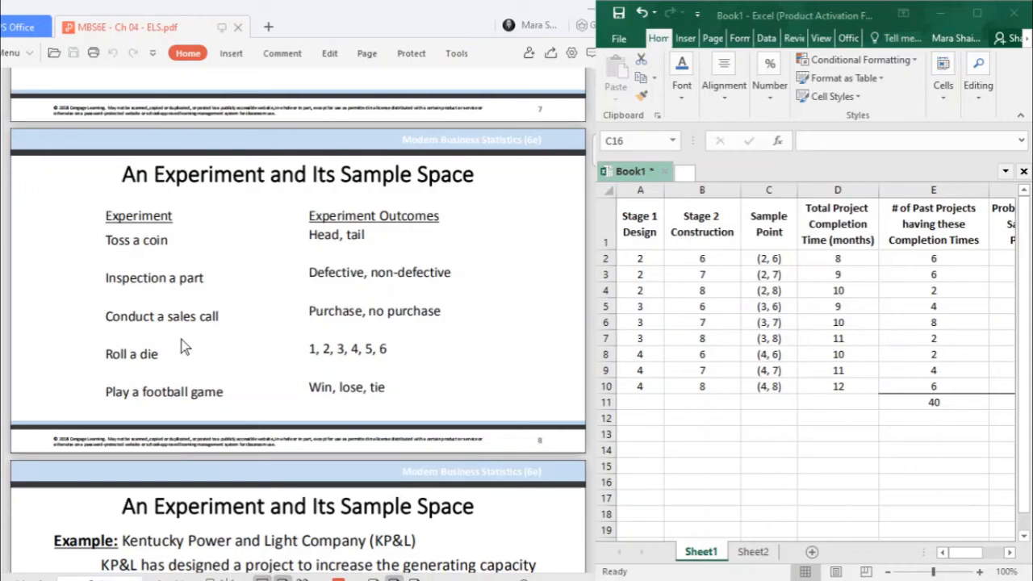
{"action": "mouse_move", "coordinate": [281, 365]}
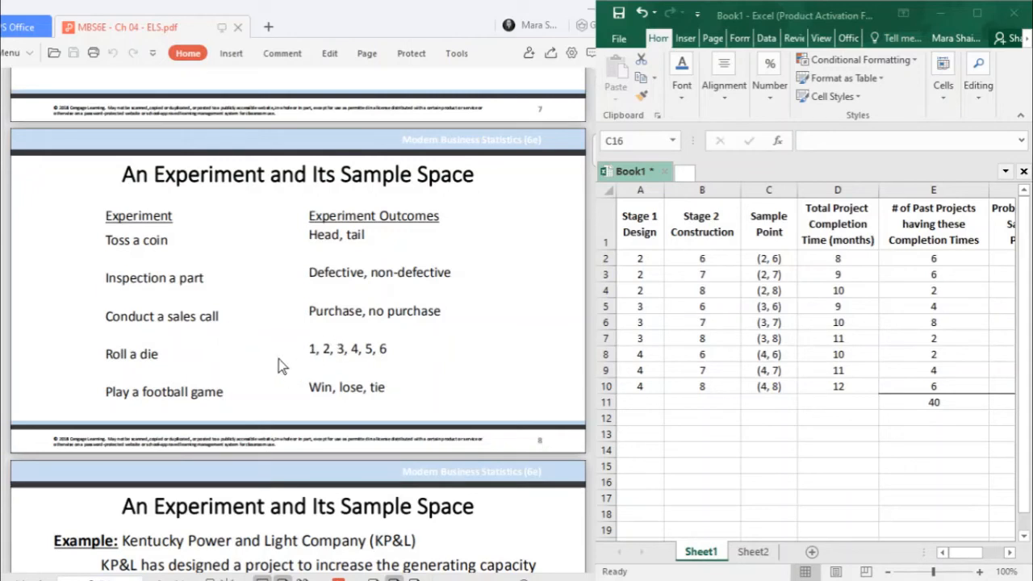
{"action": "mouse_move", "coordinate": [360, 337]}
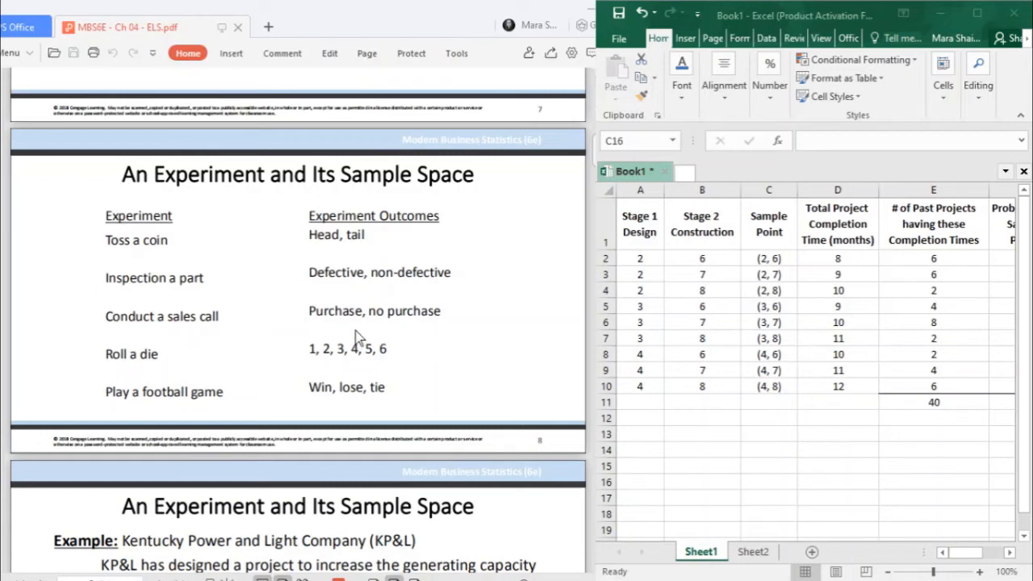
{"action": "mouse_move", "coordinate": [407, 338]}
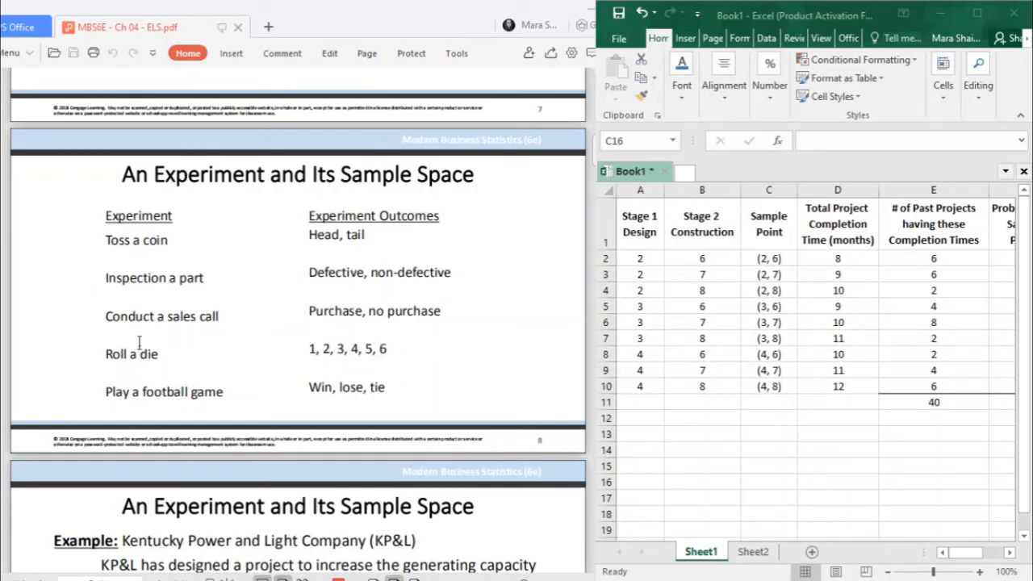
{"action": "mouse_move", "coordinate": [306, 357]}
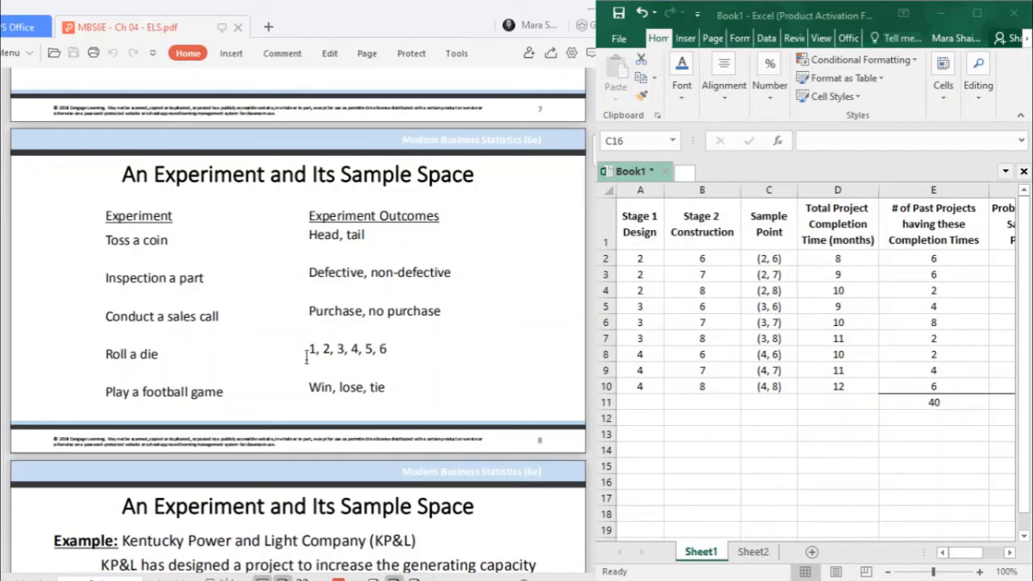
{"action": "mouse_move", "coordinate": [428, 360]}
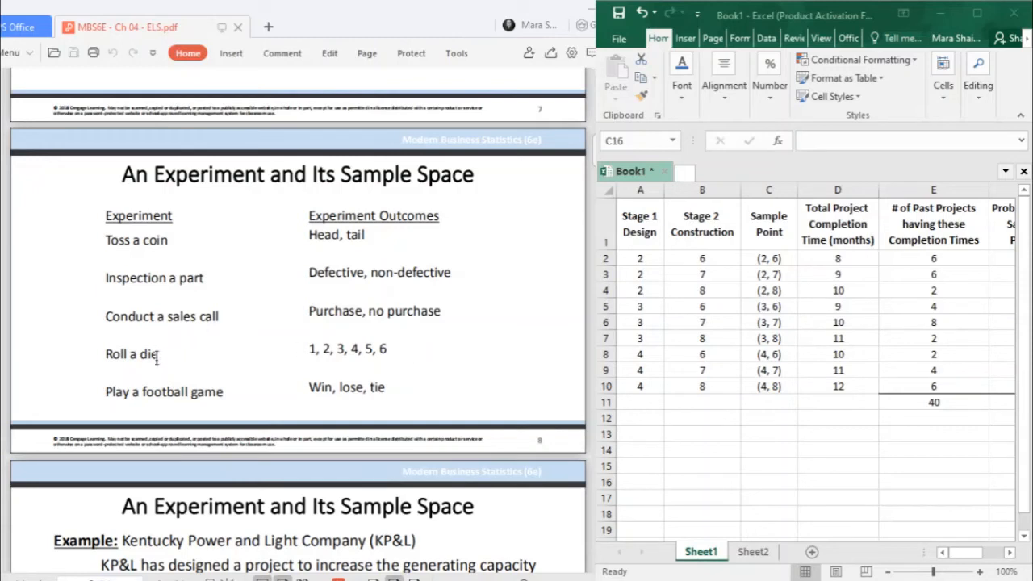
{"action": "mouse_move", "coordinate": [302, 363]}
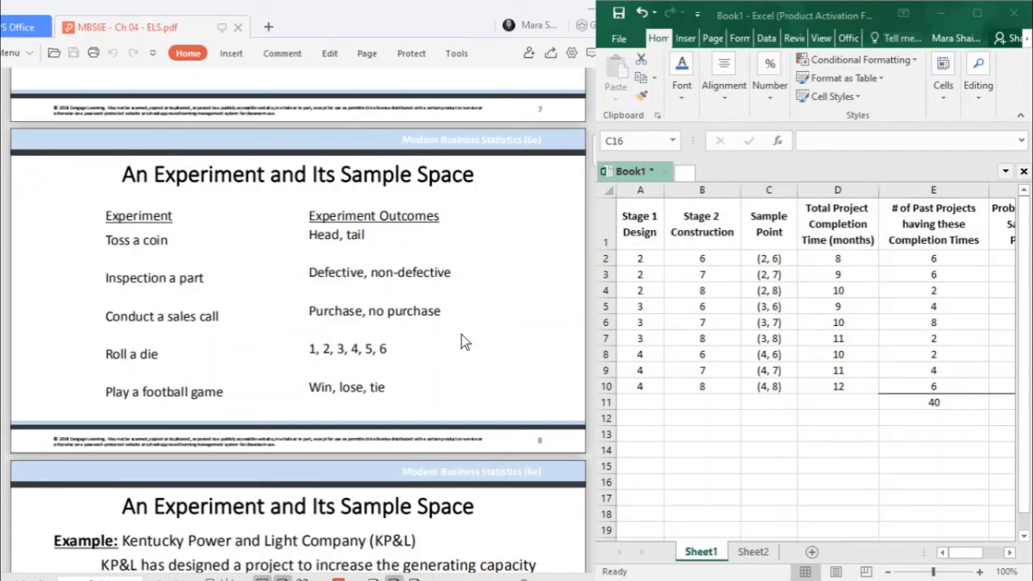
{"action": "mouse_move", "coordinate": [242, 355]}
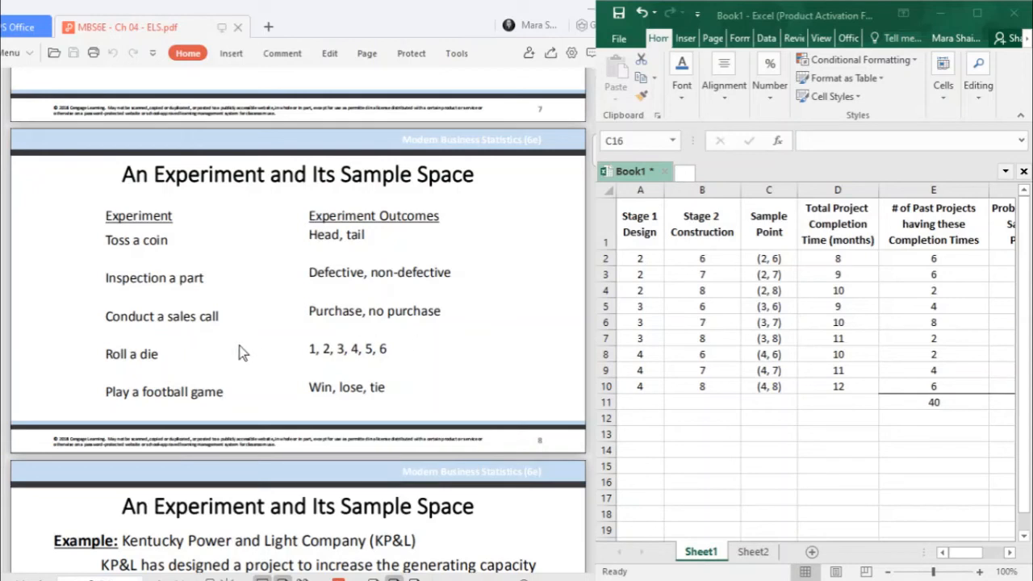
{"action": "mouse_move", "coordinate": [441, 334]}
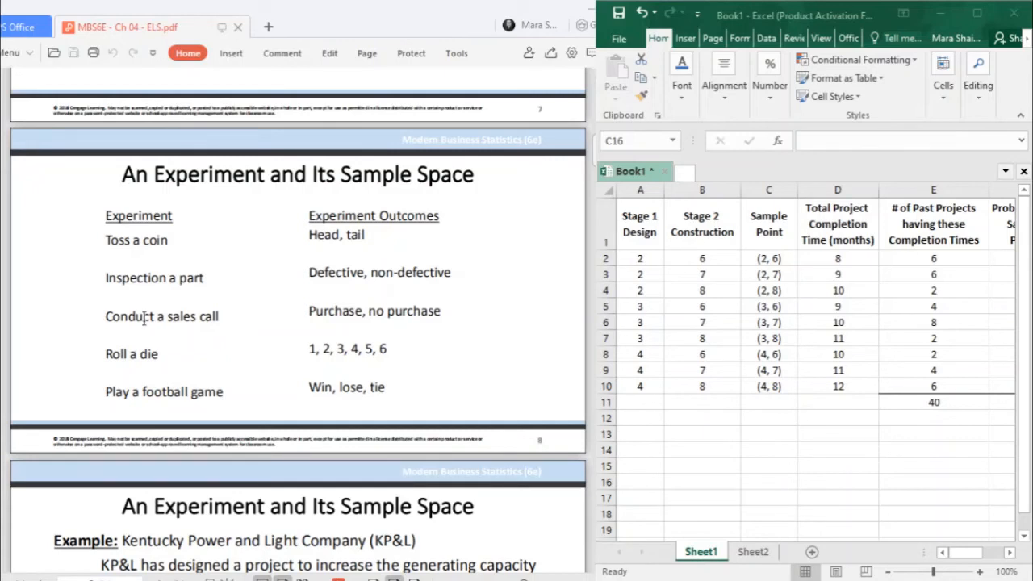
{"action": "mouse_move", "coordinate": [375, 310]}
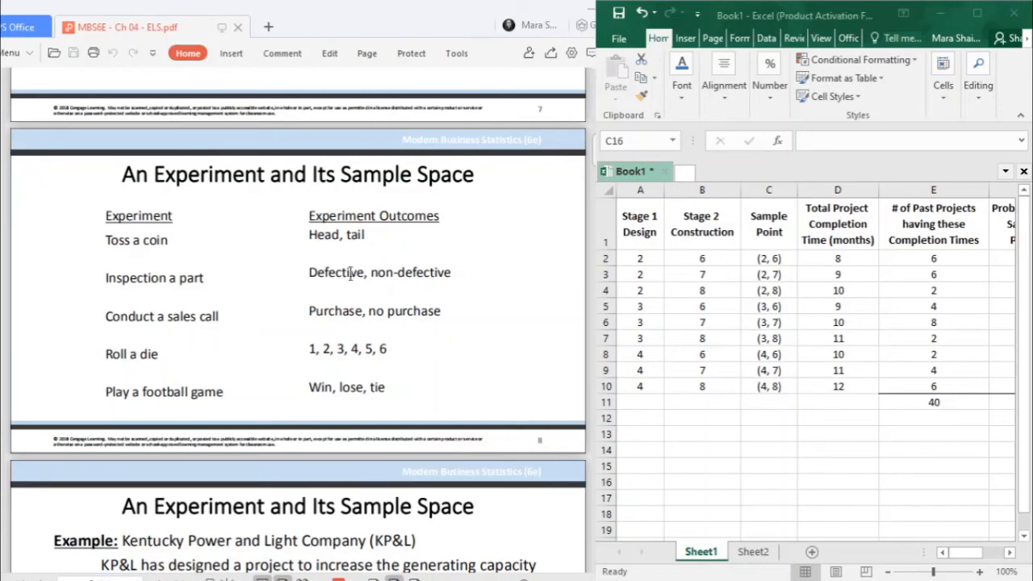
{"action": "scroll", "scroll_direction": "down", "scroll_amount": 3}
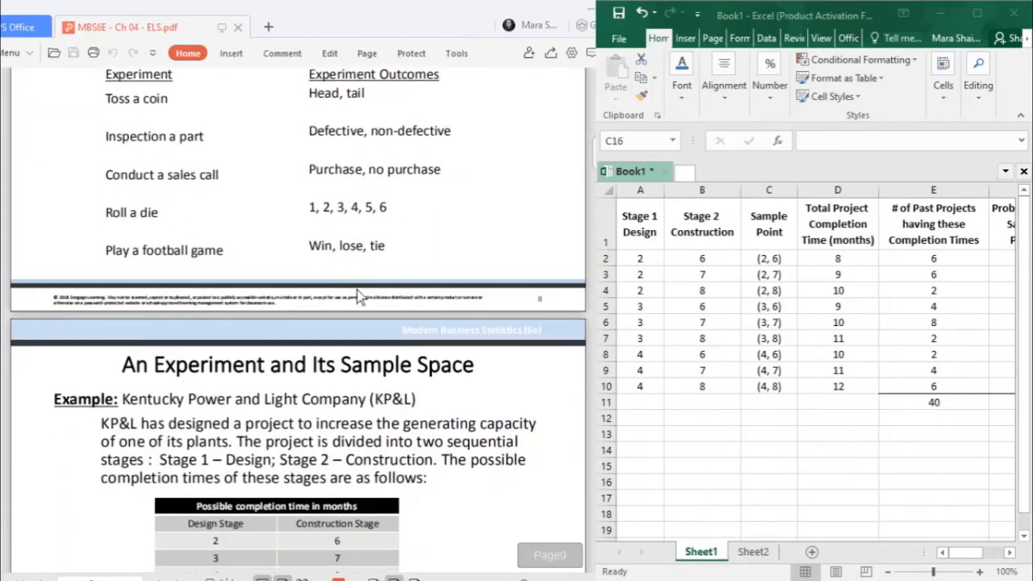
{"action": "scroll", "scroll_direction": "down", "scroll_amount": 3}
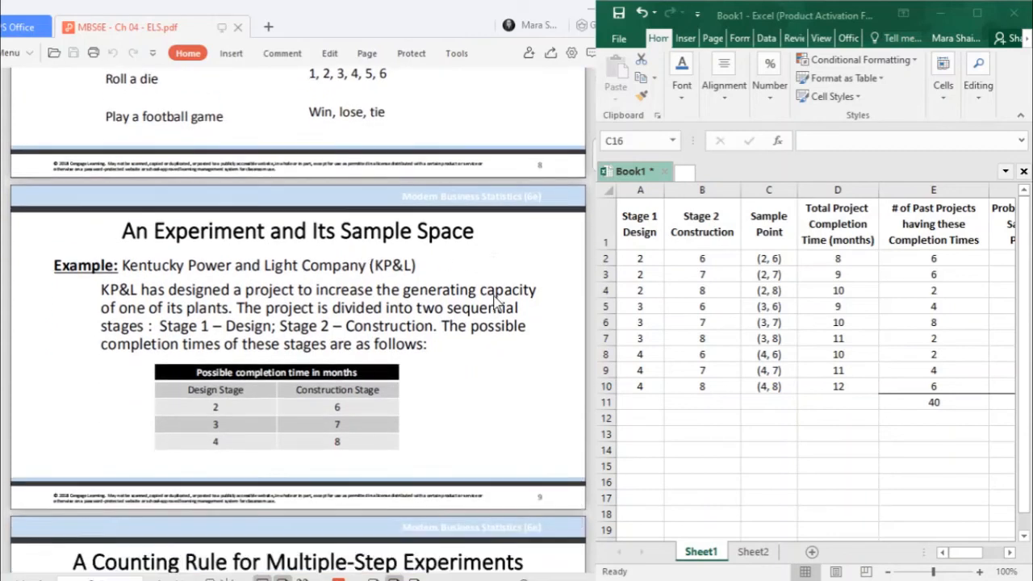
{"action": "scroll", "scroll_direction": "up", "scroll_amount": 3}
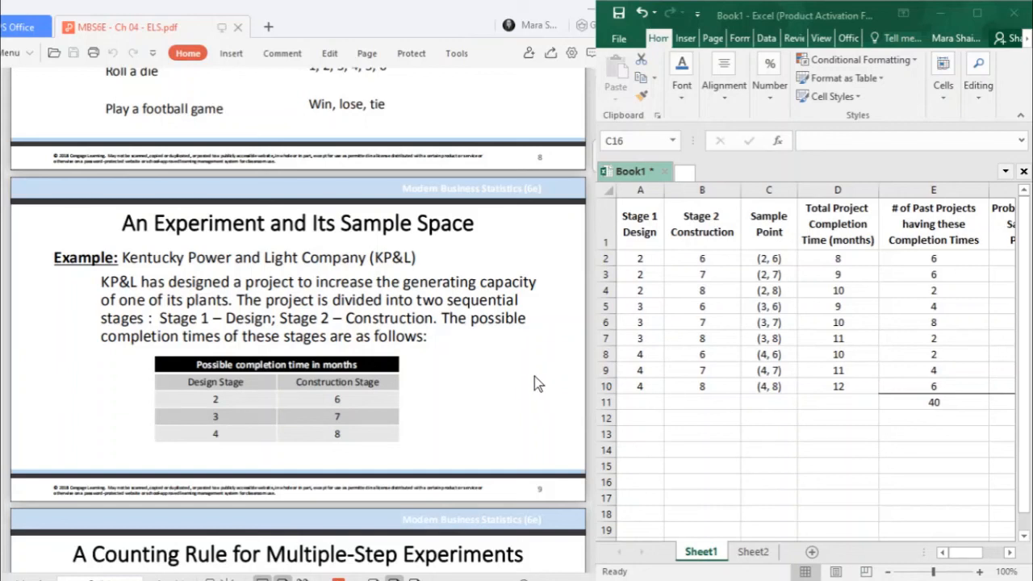
{"action": "mouse_move", "coordinate": [495, 281]}
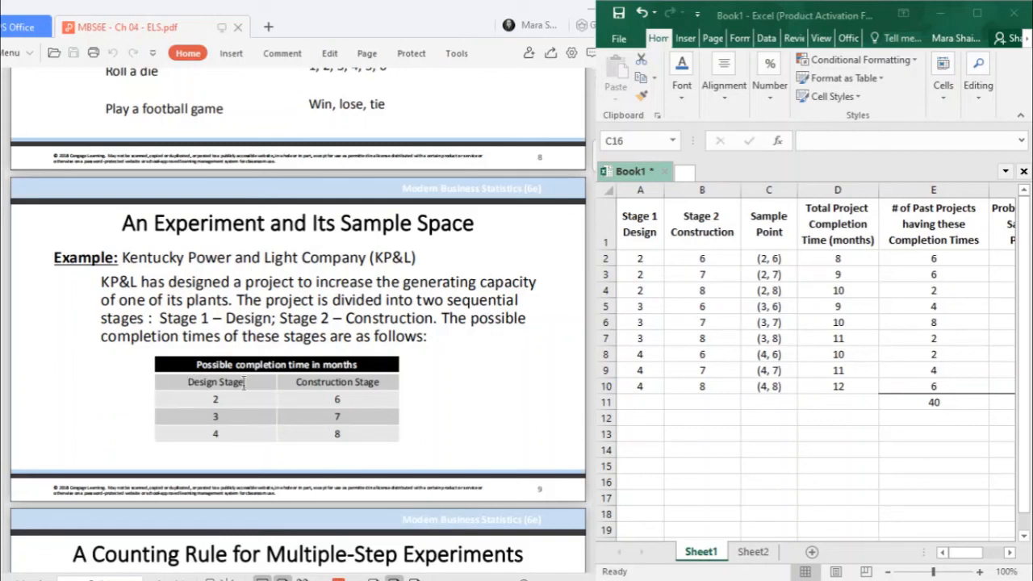
{"action": "mouse_move", "coordinate": [365, 381]}
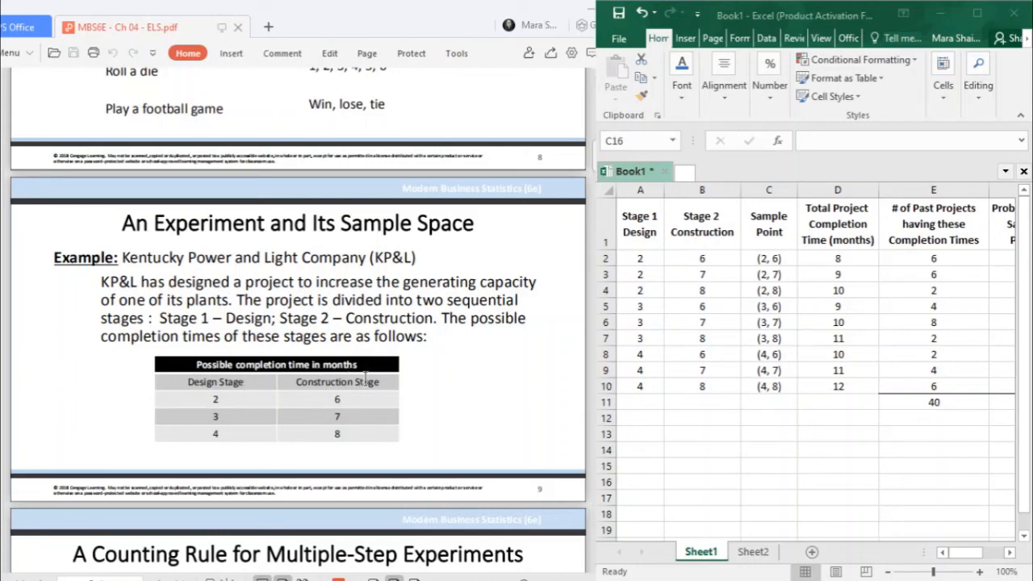
{"action": "mouse_move", "coordinate": [97, 385]}
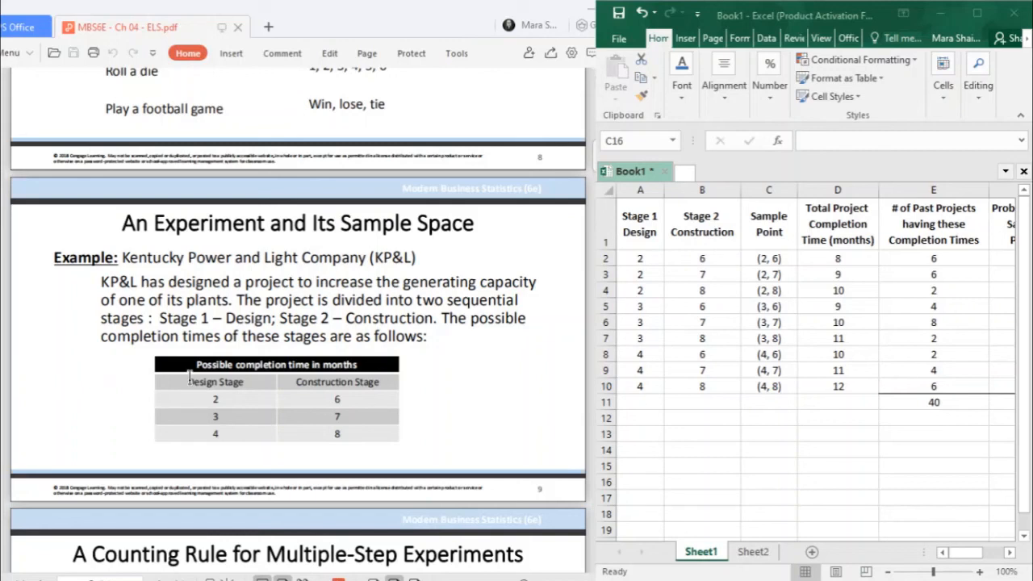
{"action": "mouse_move", "coordinate": [200, 412]}
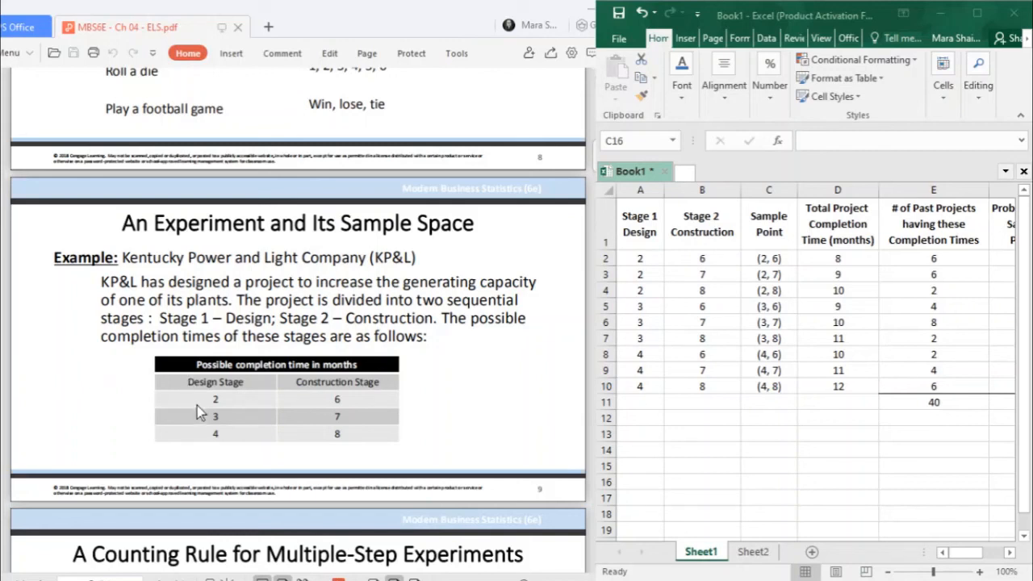
{"action": "mouse_move", "coordinate": [206, 447]}
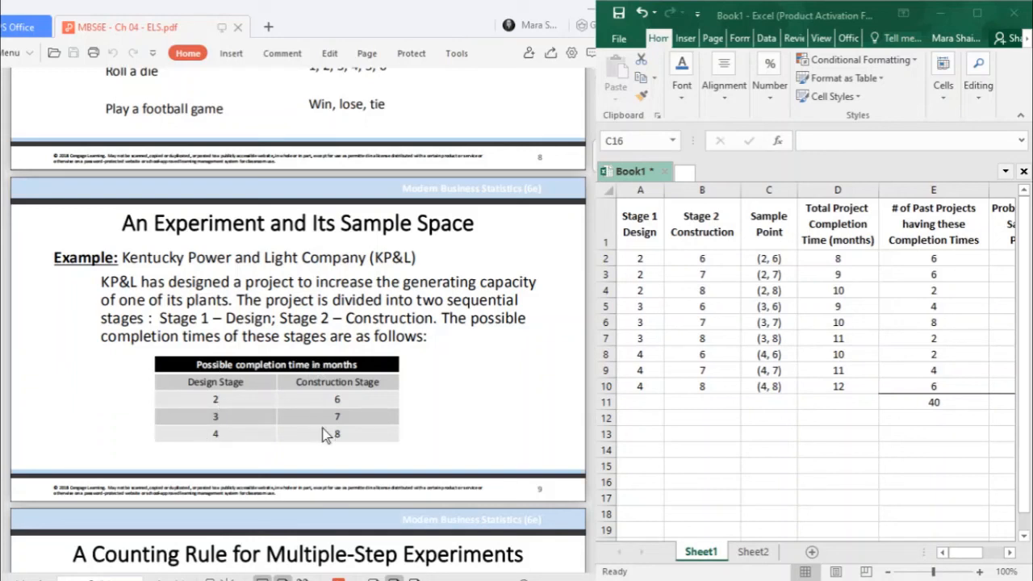
{"action": "mouse_move", "coordinate": [240, 390]}
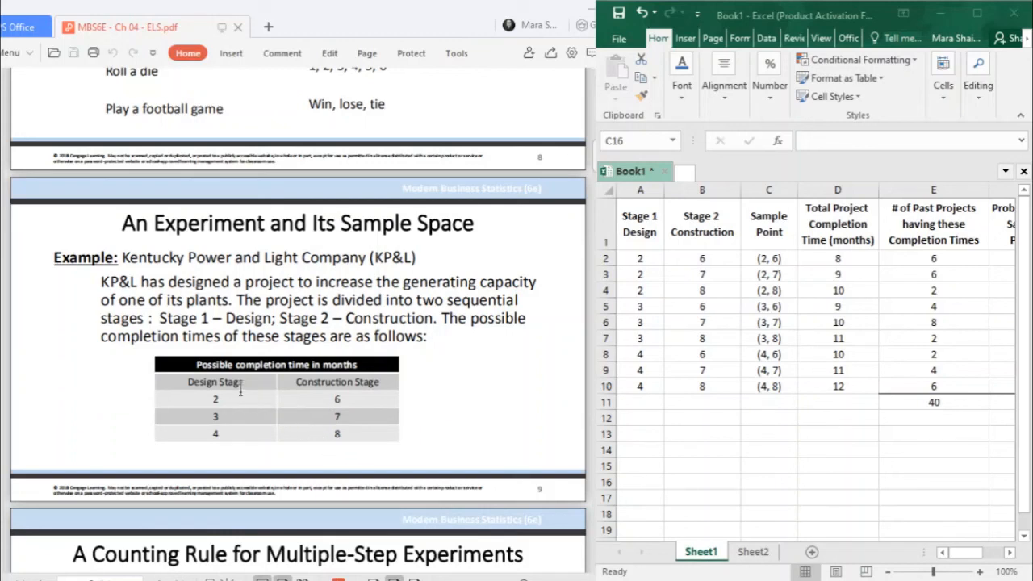
{"action": "mouse_move", "coordinate": [244, 419]}
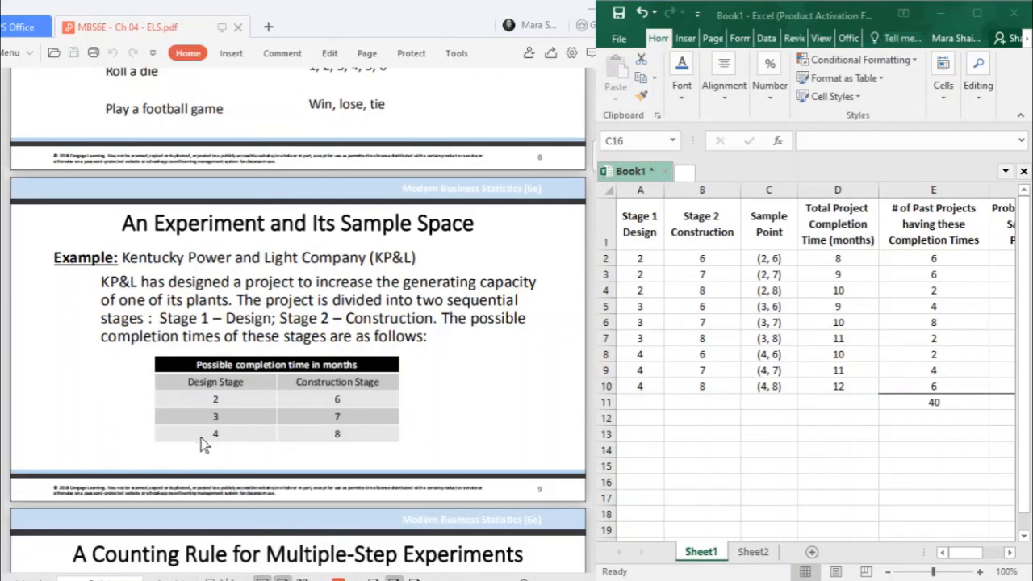
{"action": "mouse_move", "coordinate": [365, 423]}
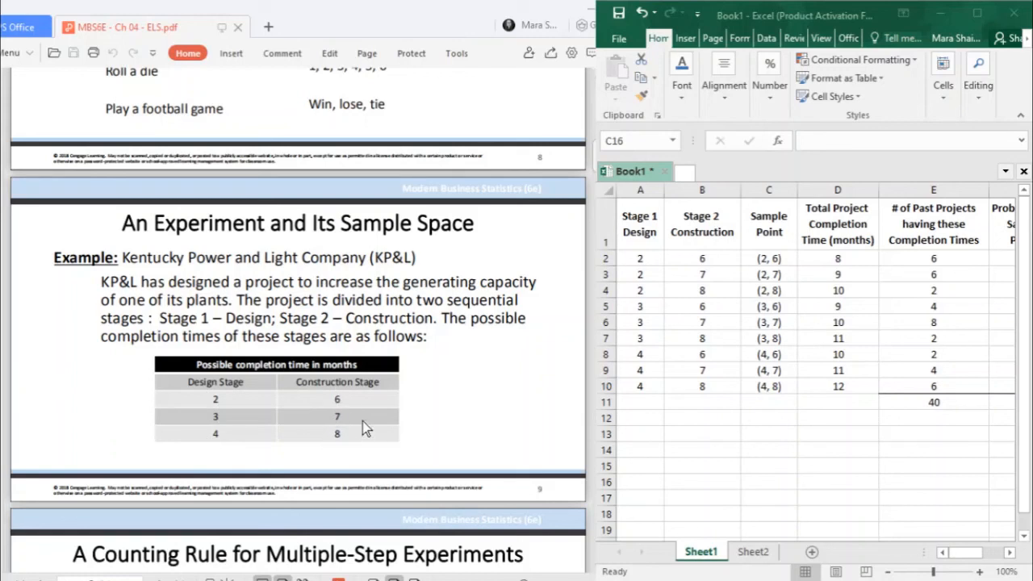
{"action": "mouse_move", "coordinate": [367, 425]}
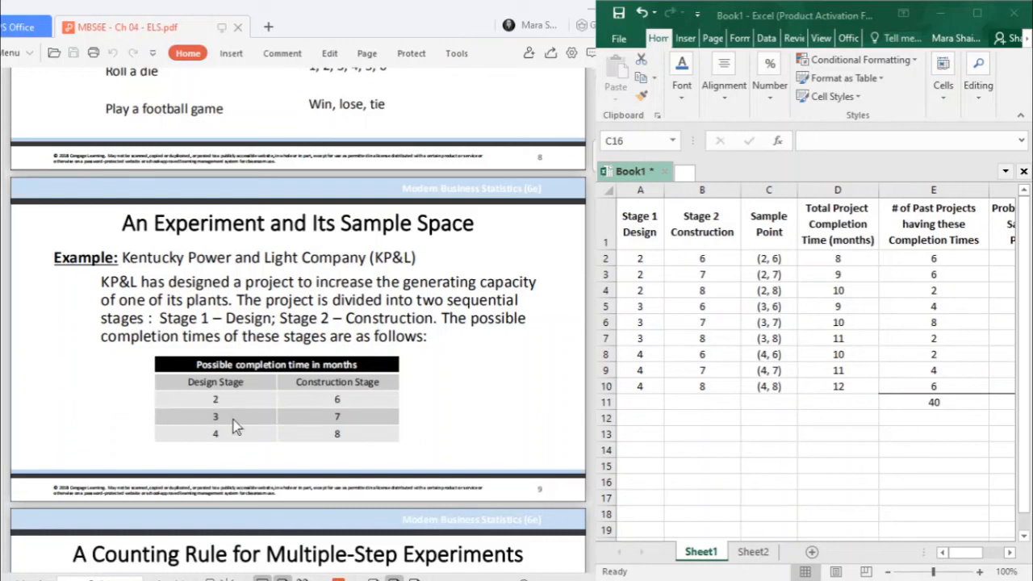
{"action": "mouse_move", "coordinate": [239, 410]}
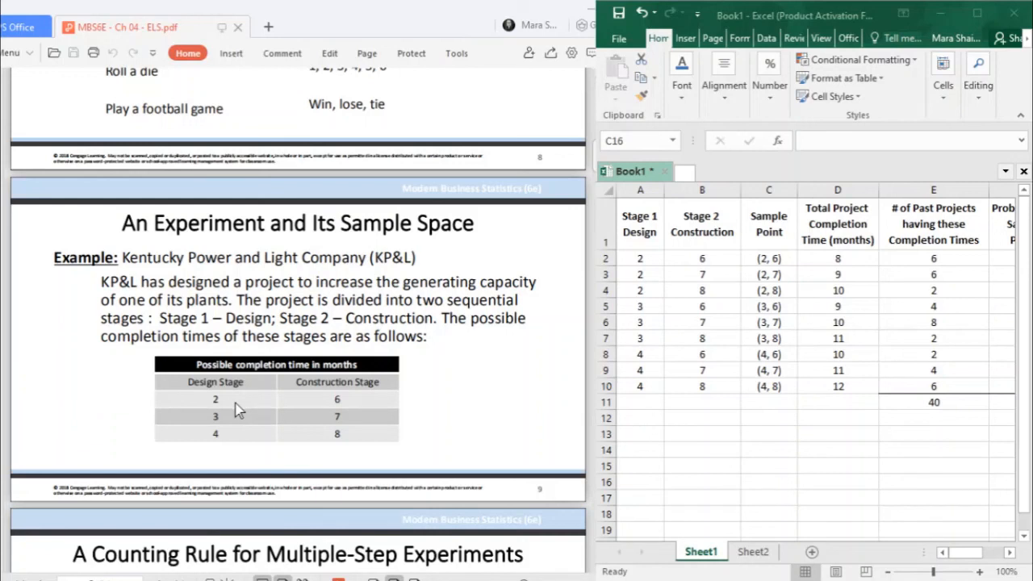
{"action": "mouse_move", "coordinate": [432, 369]}
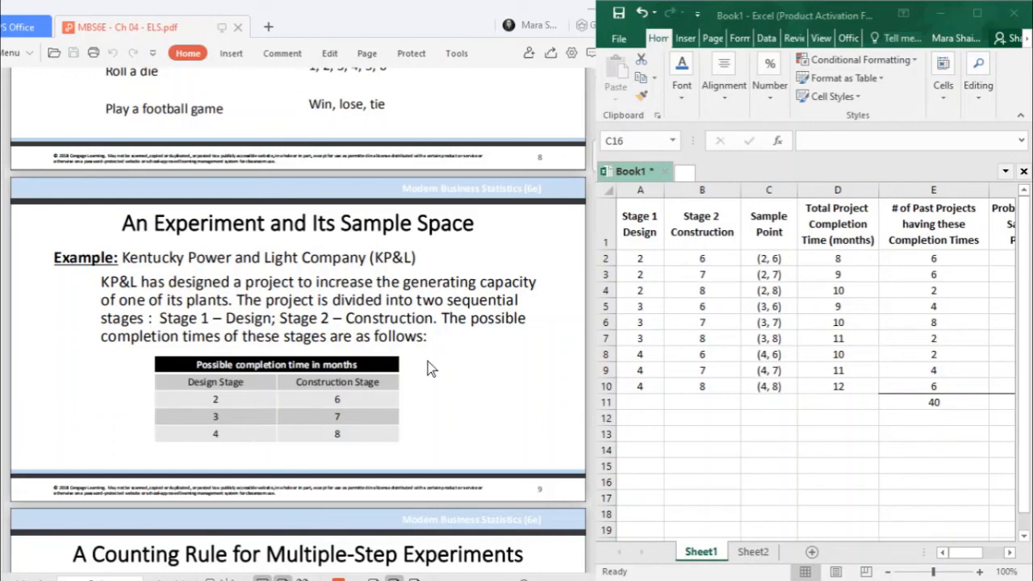
{"action": "mouse_move", "coordinate": [257, 391]}
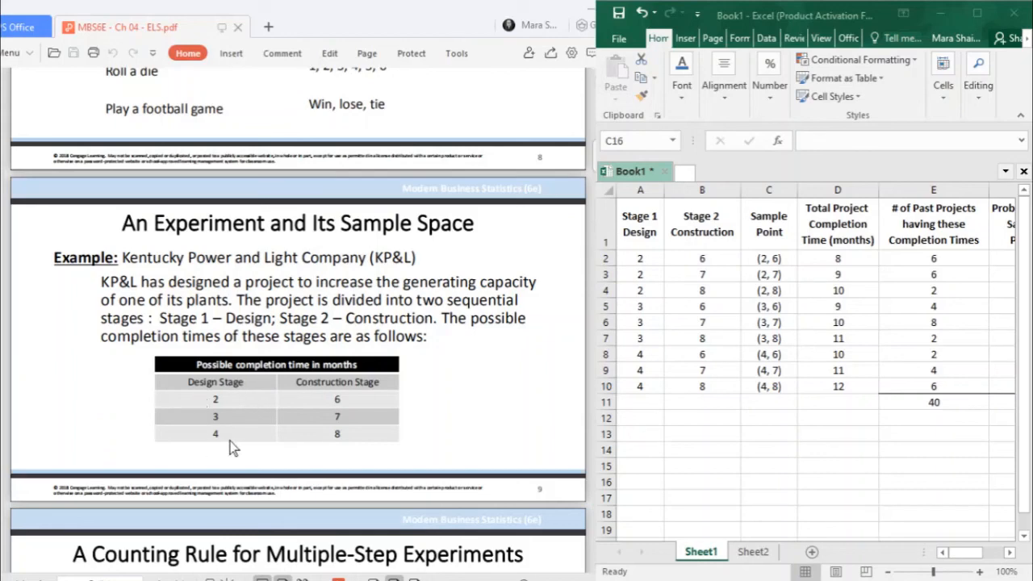
{"action": "mouse_move", "coordinate": [121, 394]}
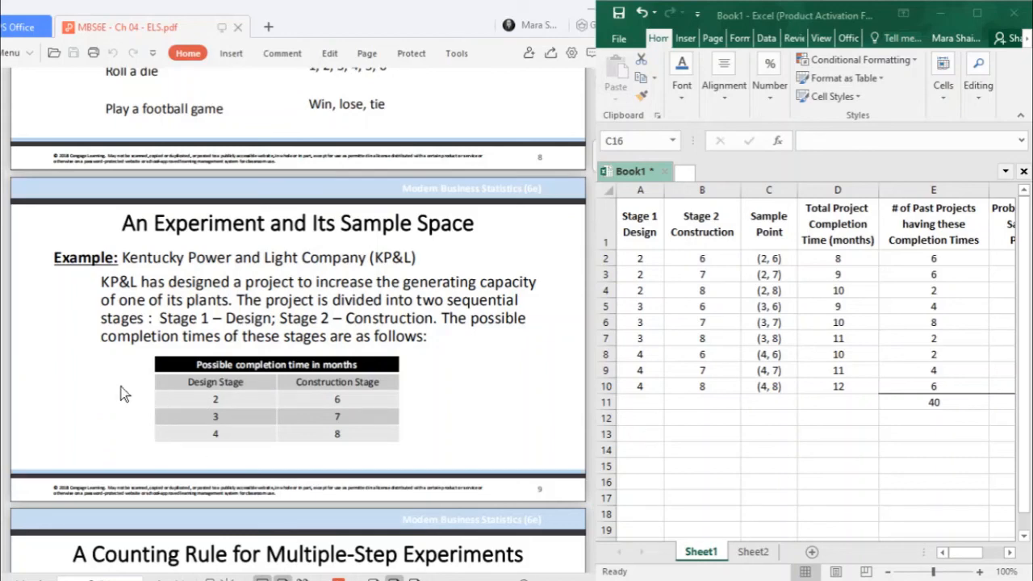